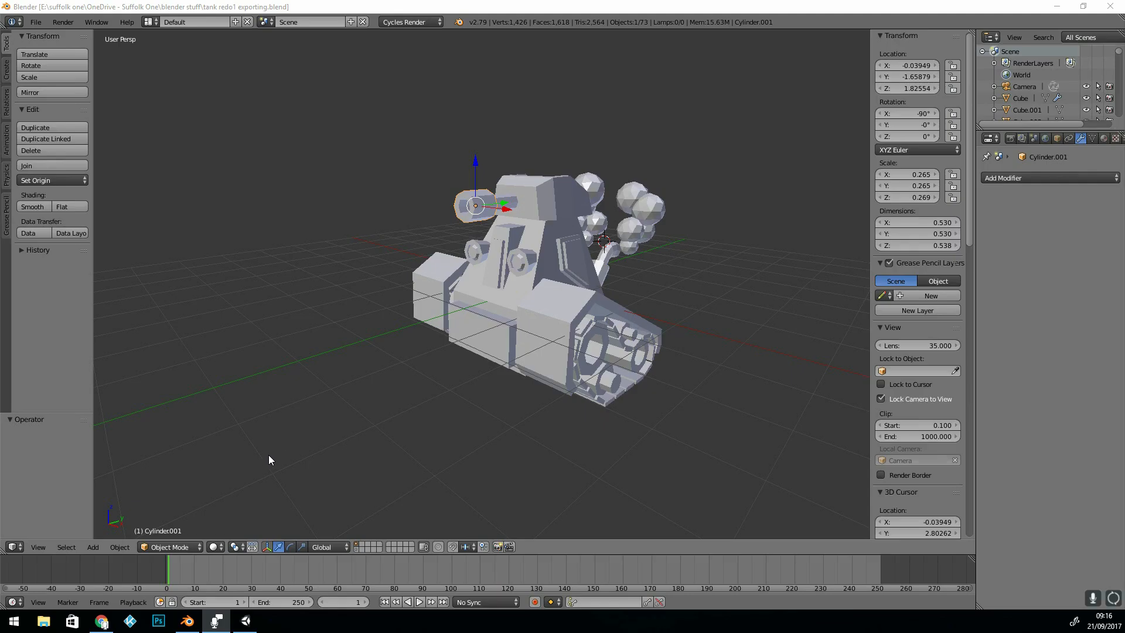
# Step: Switch the 3D viewport shading to Material so the tank shows its colours
pyautogui.click(216, 547)
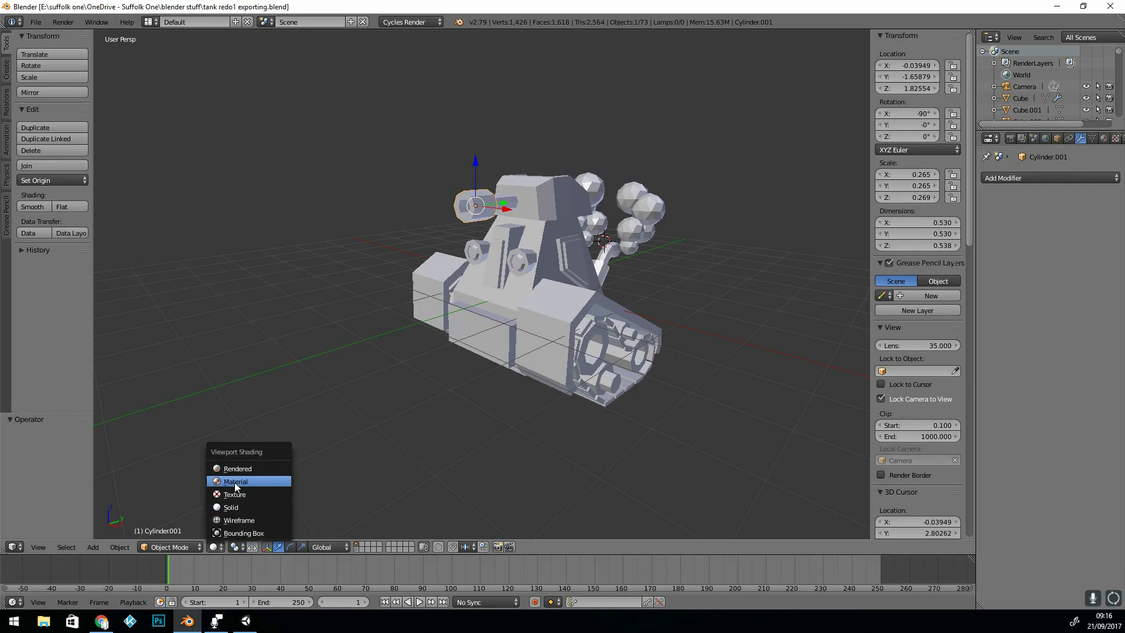
pyautogui.click(236, 481)
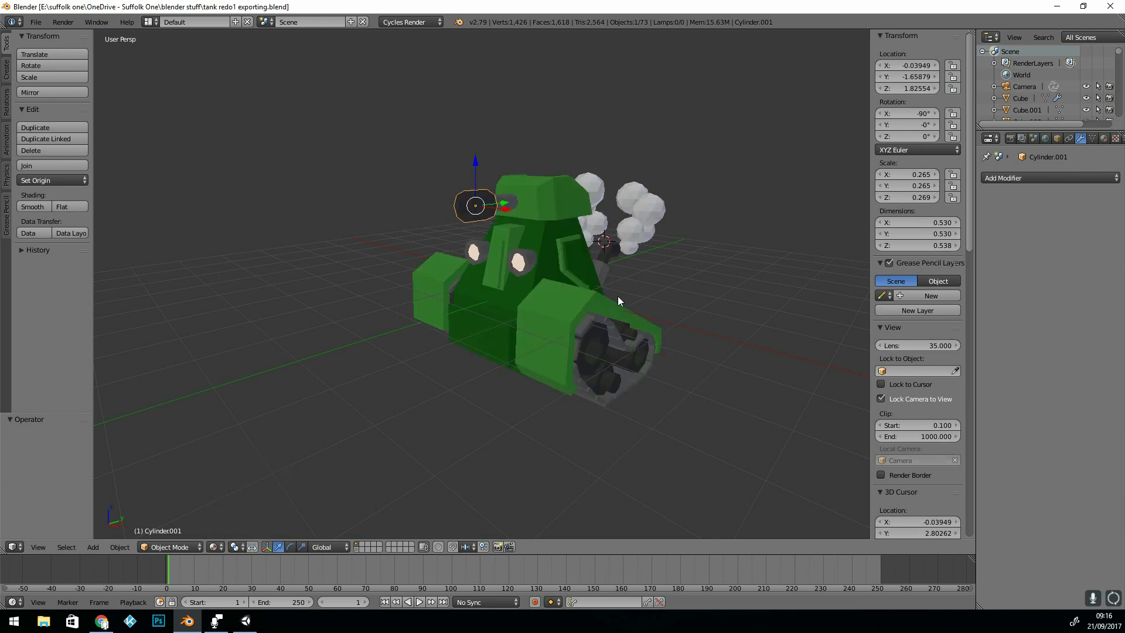
pyautogui.moveTo(981, 218)
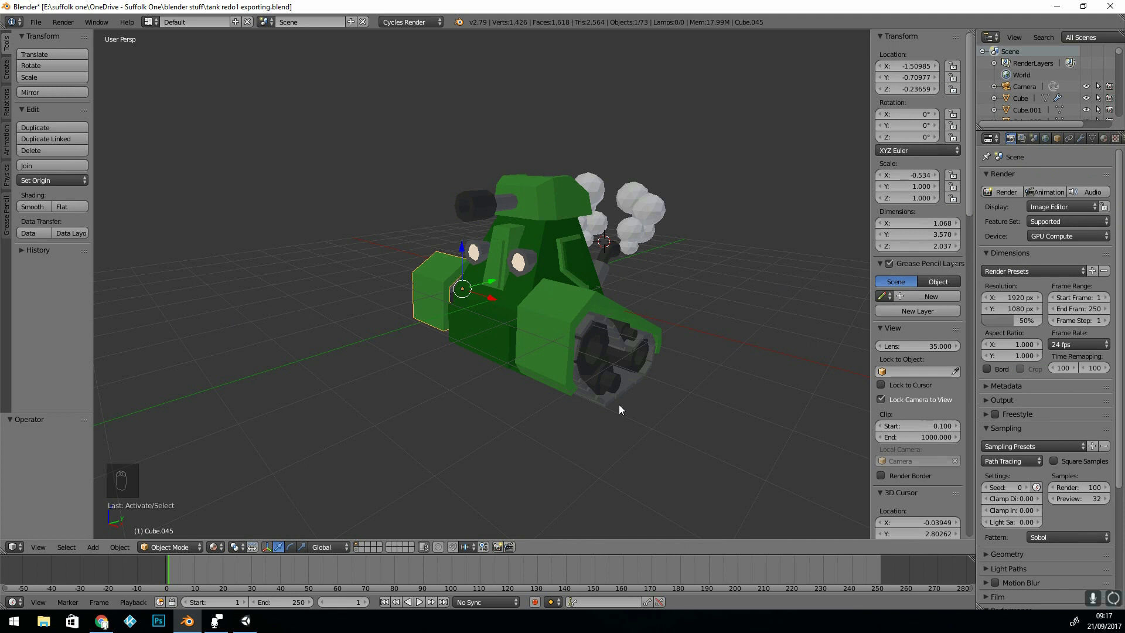
pyautogui.moveTo(640, 410)
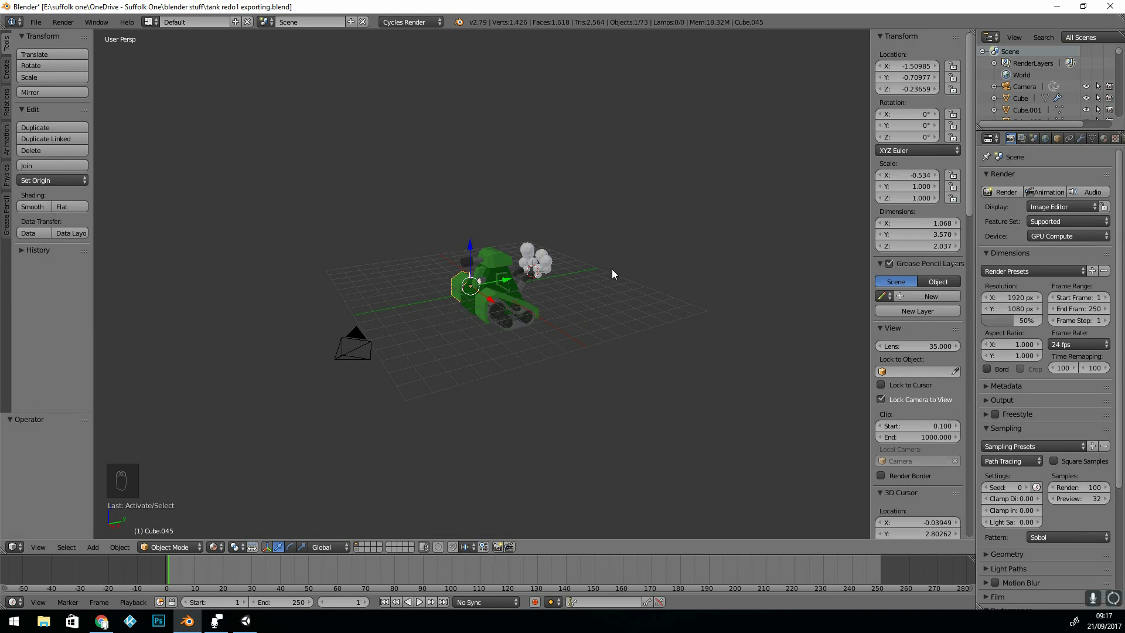
pyautogui.moveTo(361, 374)
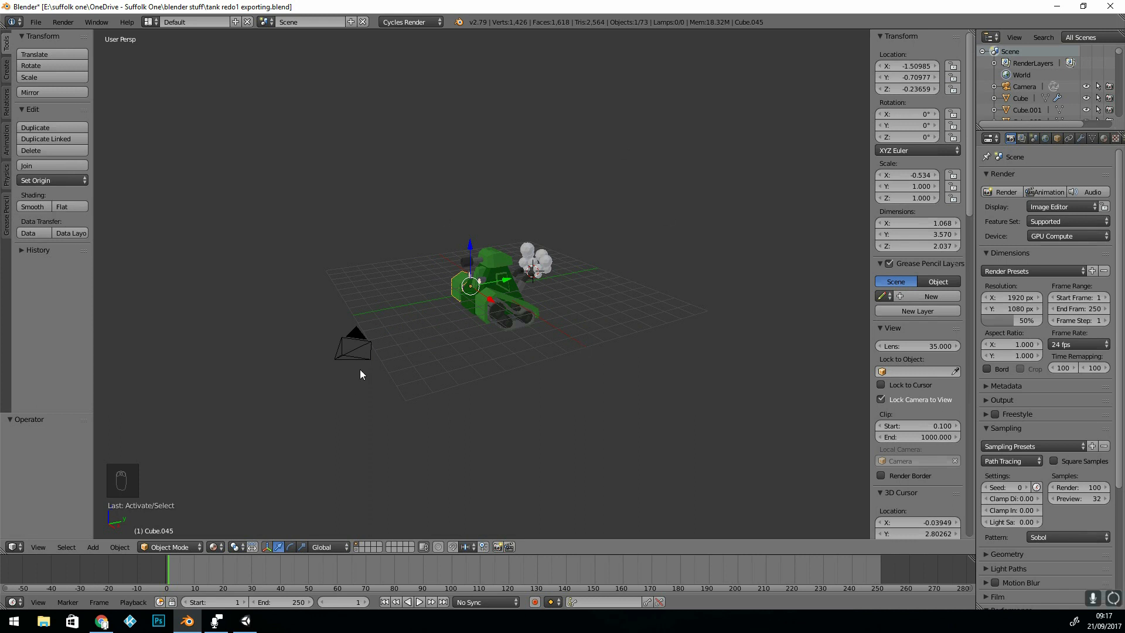
# Step: Select the scene camera and move it to another layer with M
pyautogui.click(353, 344)
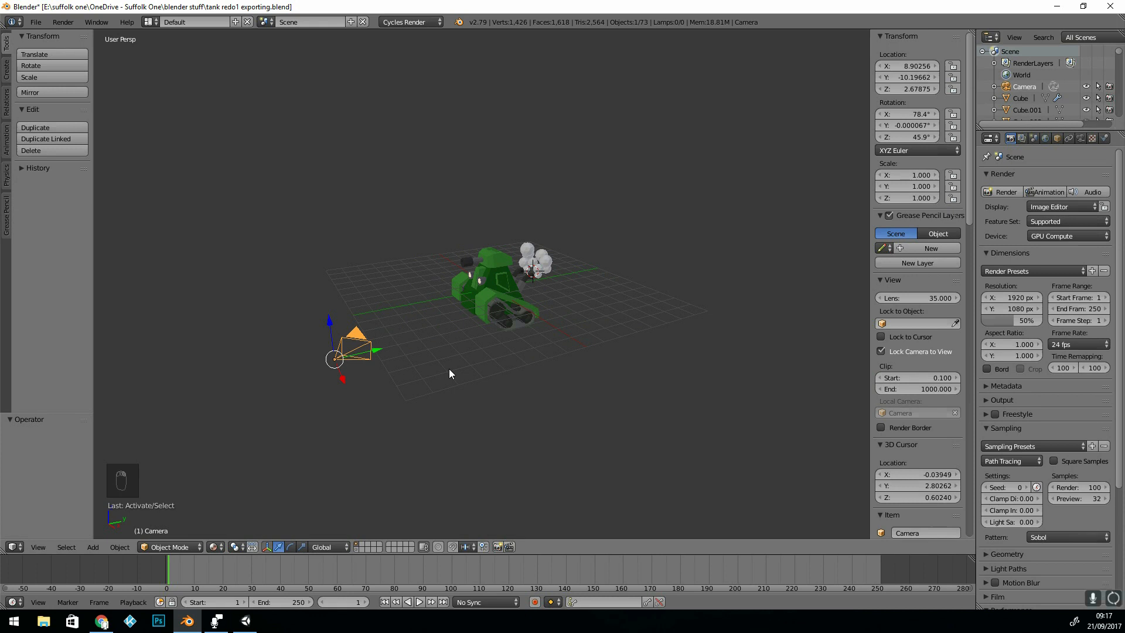
pyautogui.press('m')
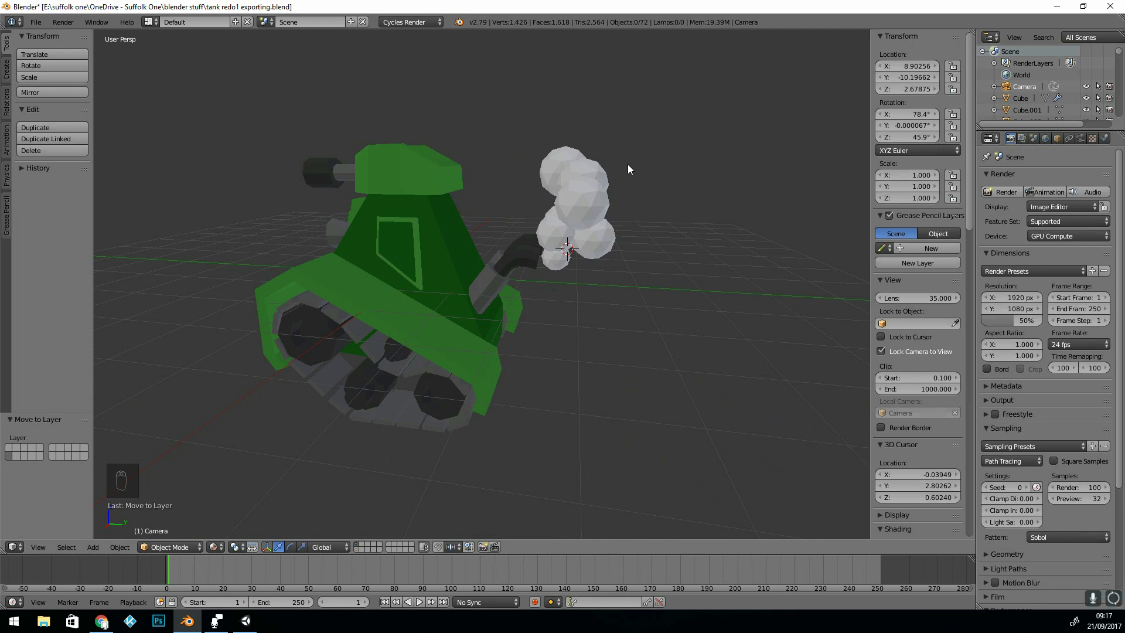
pyautogui.moveTo(632, 196)
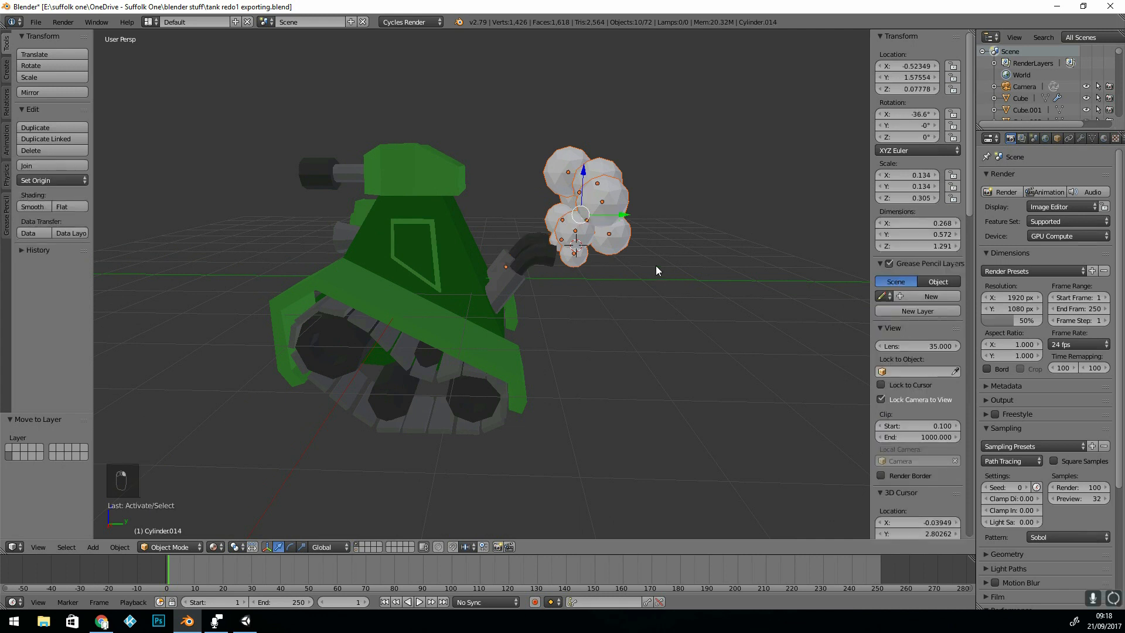
# Step: Delete the smoke puff spheres and select the tank's main hull
pyautogui.press('Delete')
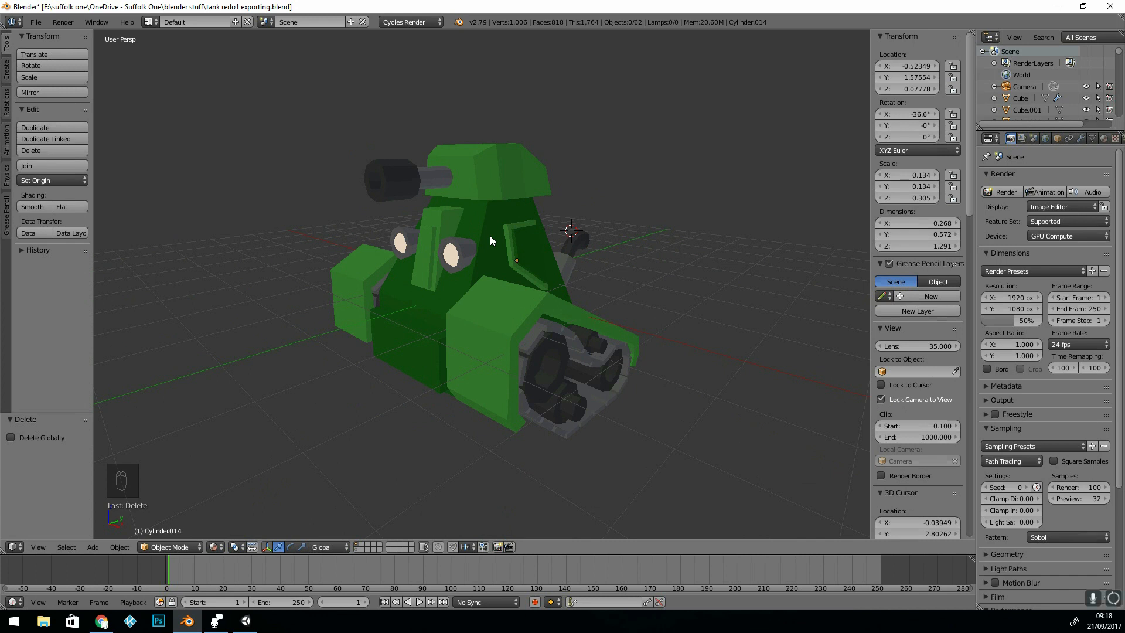
pyautogui.click(527, 282)
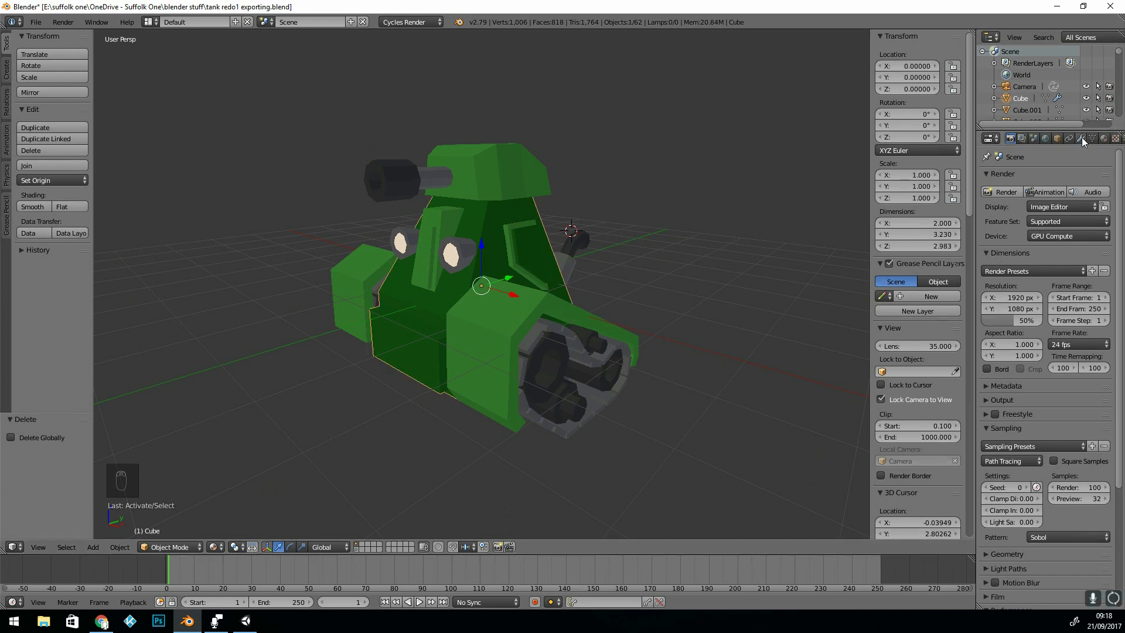
# Step: Apply the hull's Mirror modifier and select every tank part
pyautogui.click(1075, 138)
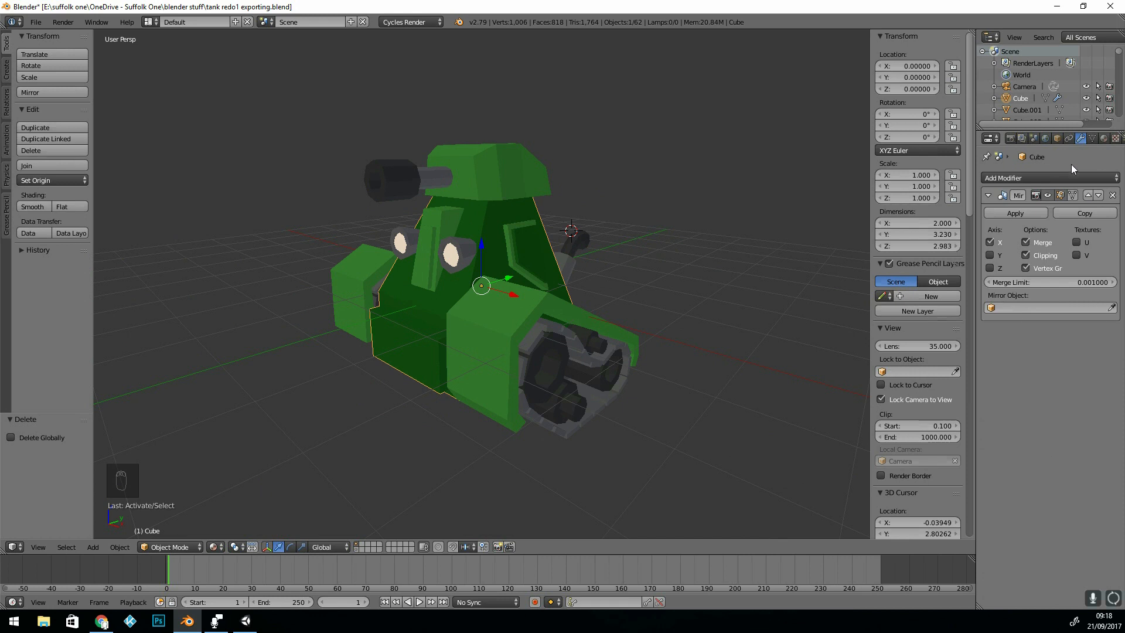
pyautogui.press('a')
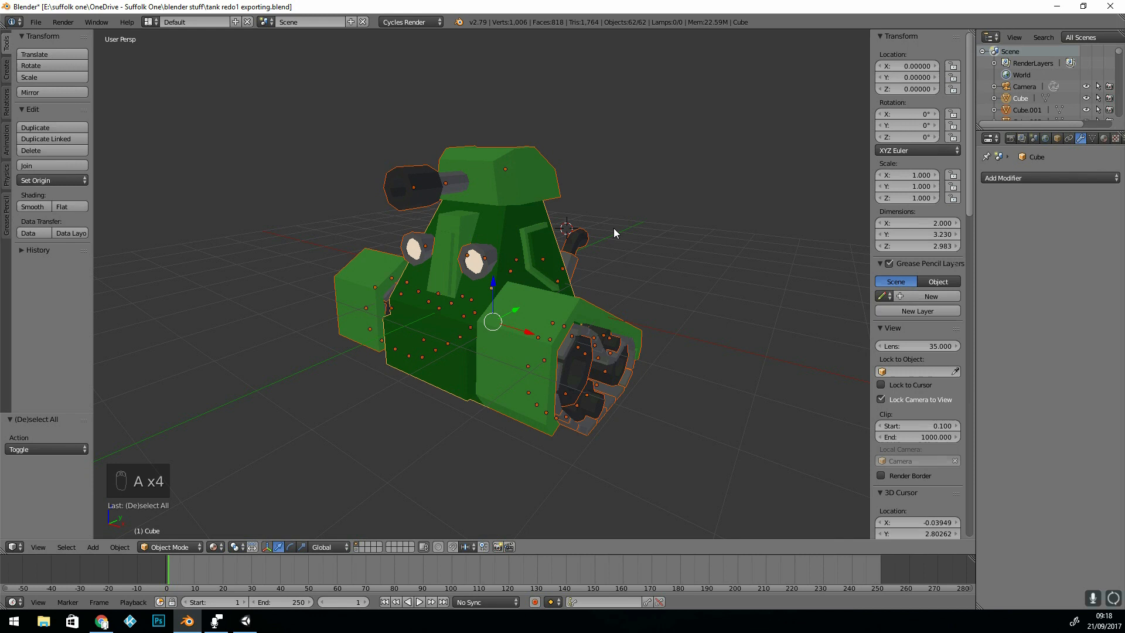
# Step: Join all tank parts into one object shown in solid grey shading
pyautogui.press('Tab')
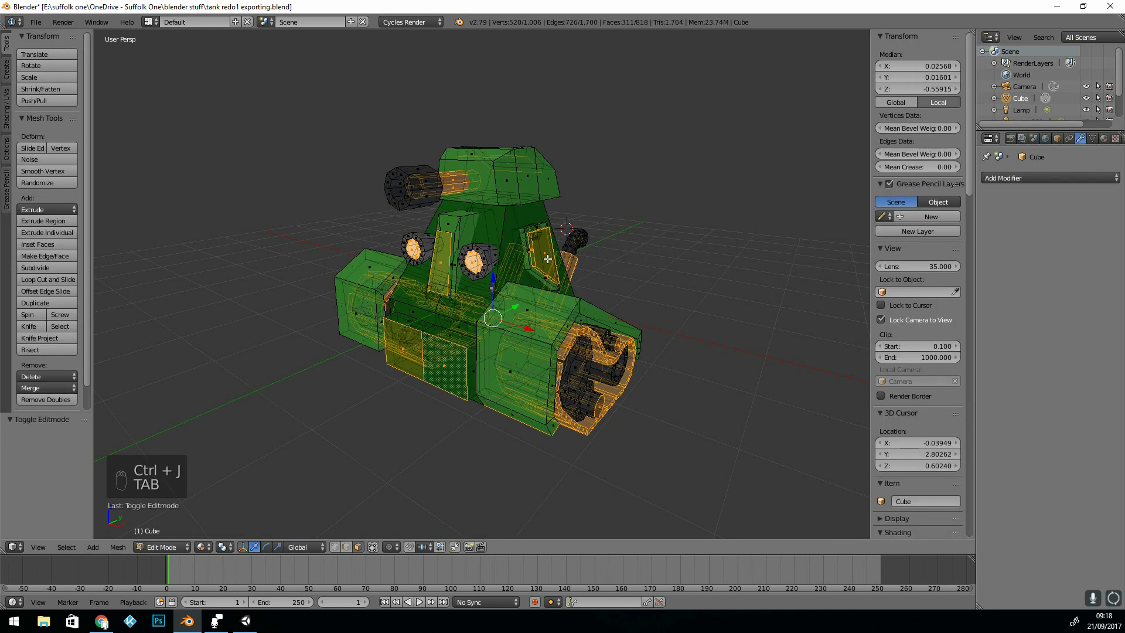
pyautogui.moveTo(494, 287); pyautogui.dragTo(598, 305)
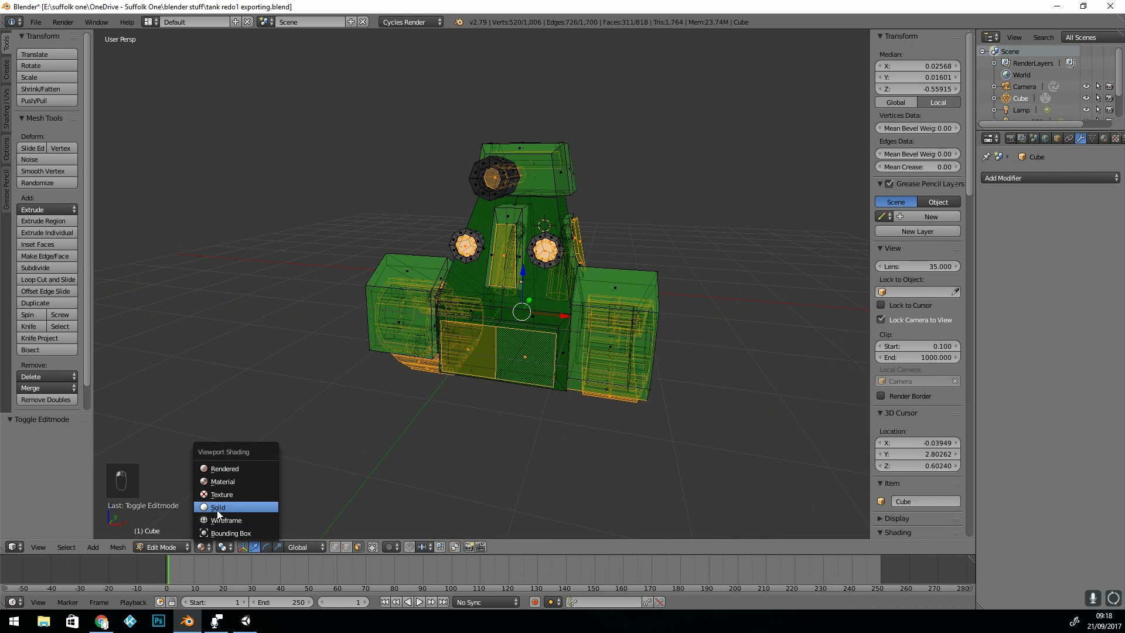
pyautogui.click(217, 506)
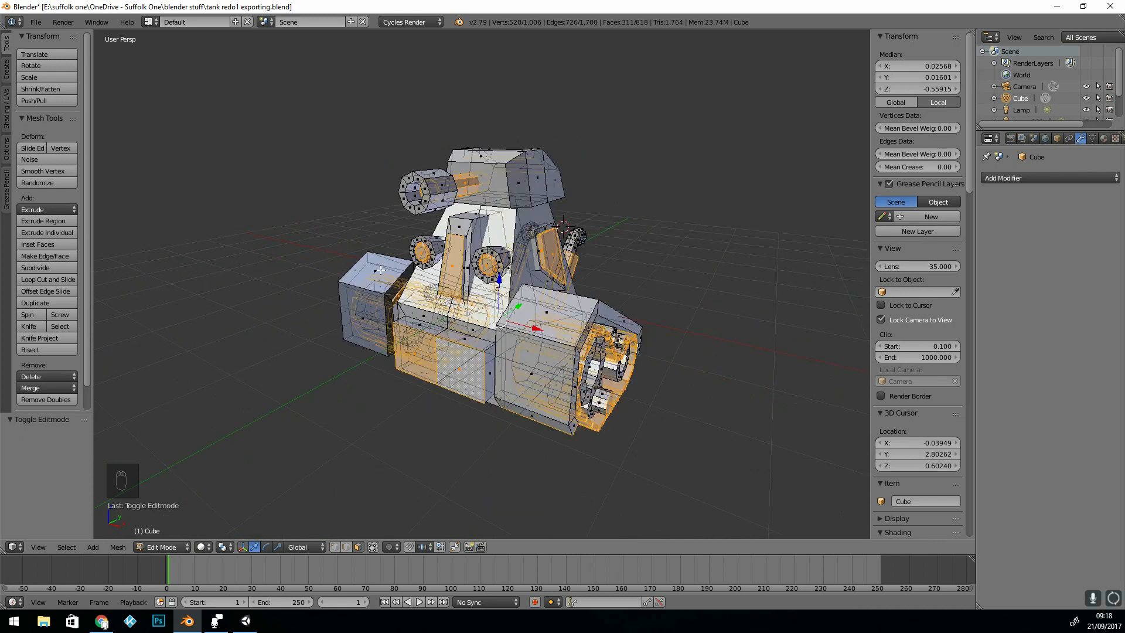
pyautogui.press('Tab')
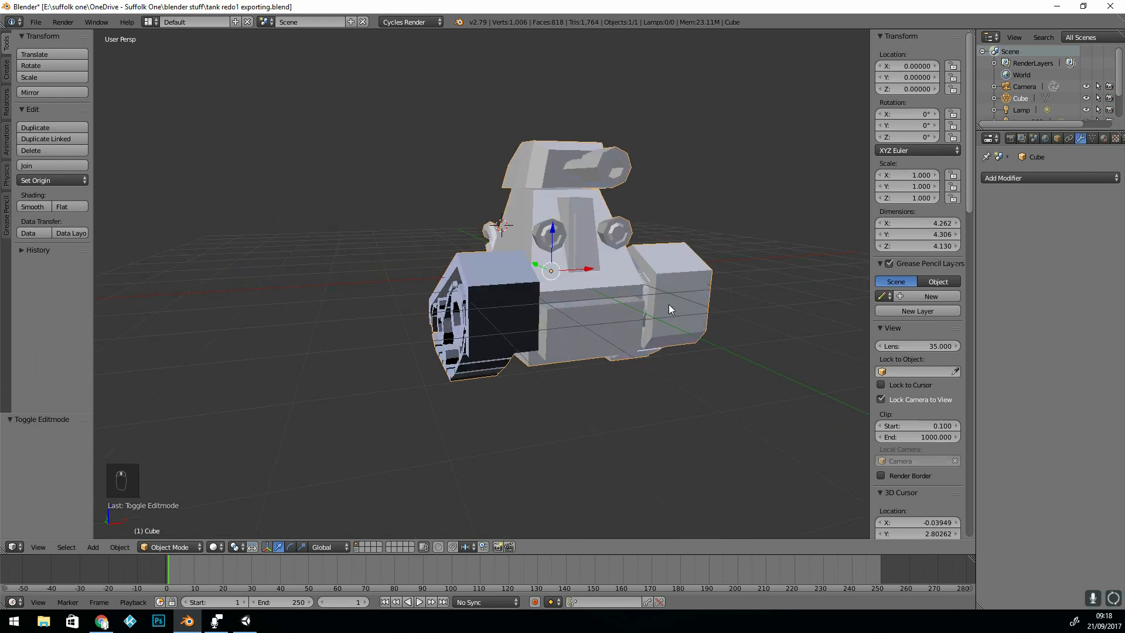
pyautogui.moveTo(646, 308); pyautogui.dragTo(380, 308)
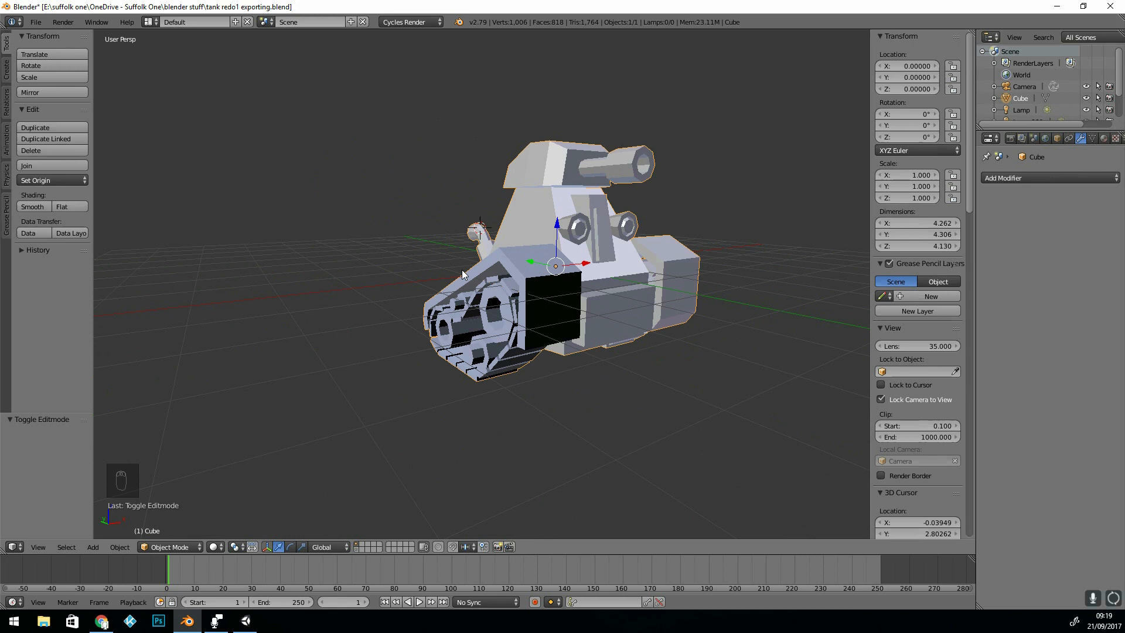
pyautogui.moveTo(591, 340)
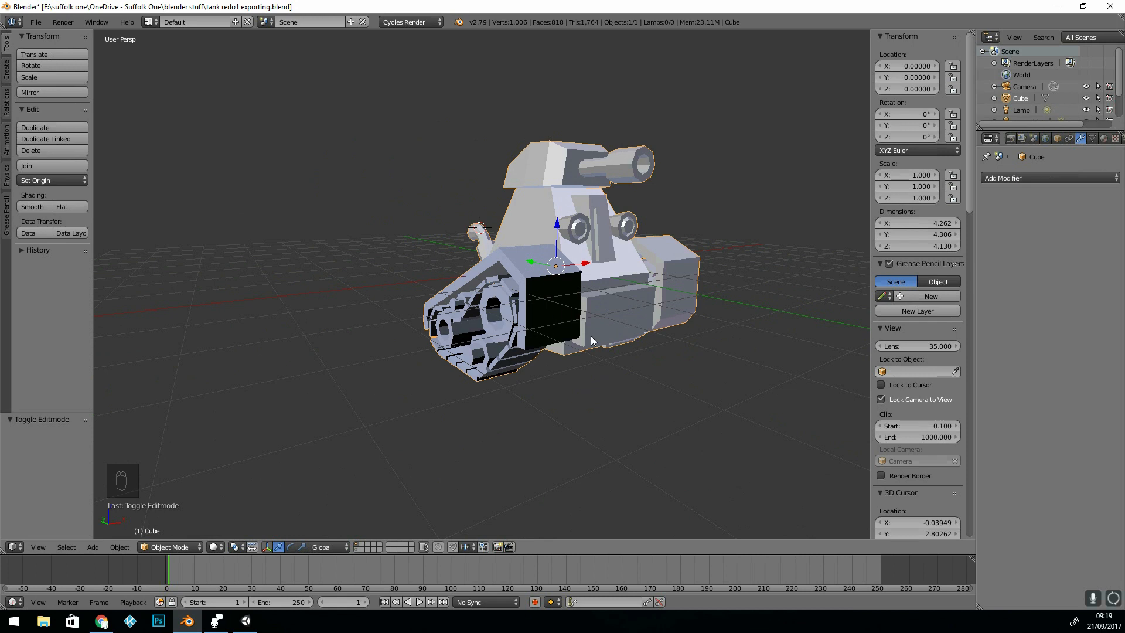
# Step: Recalculate the joined tank mesh's normals to face outward and return to Object Mode
pyautogui.press('Tab')
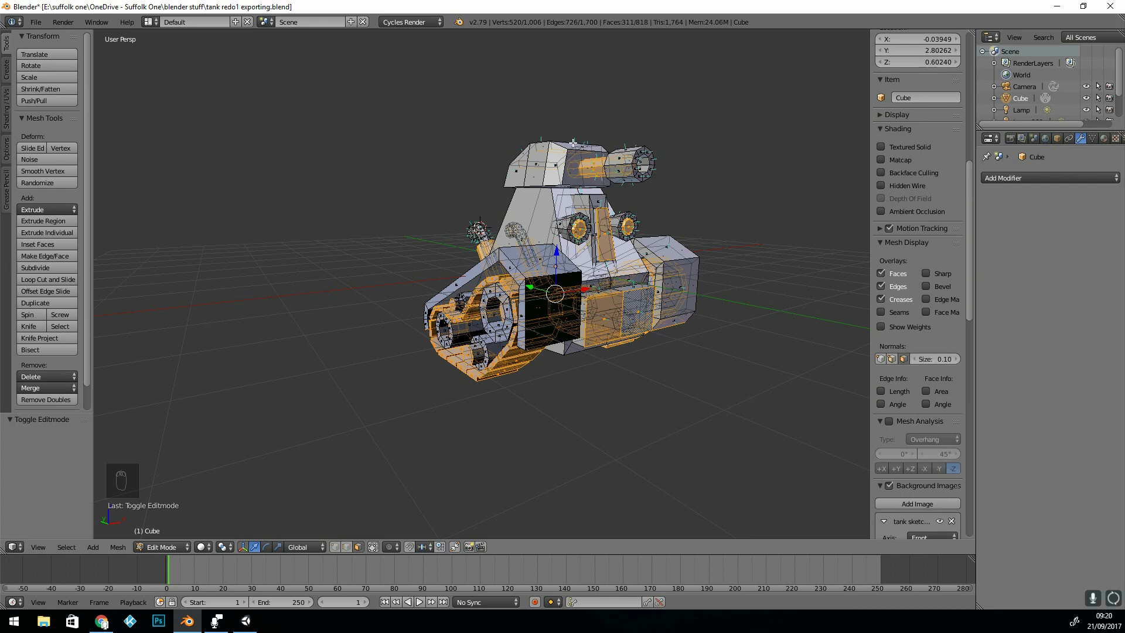
pyautogui.click(935, 359)
pyautogui.write('8')
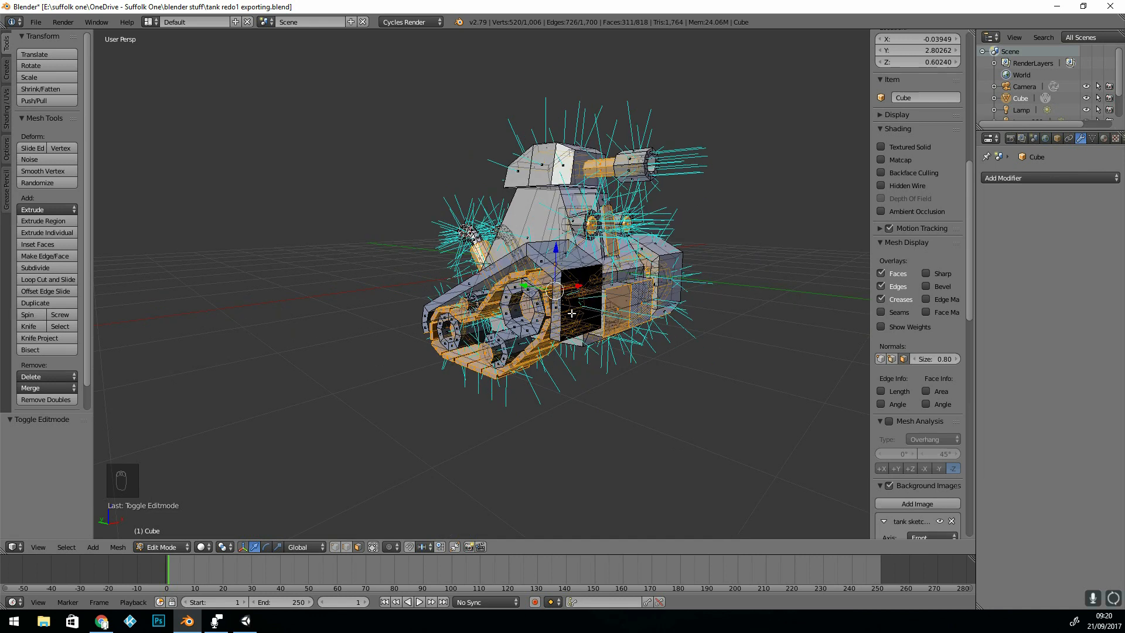
pyautogui.press('a')
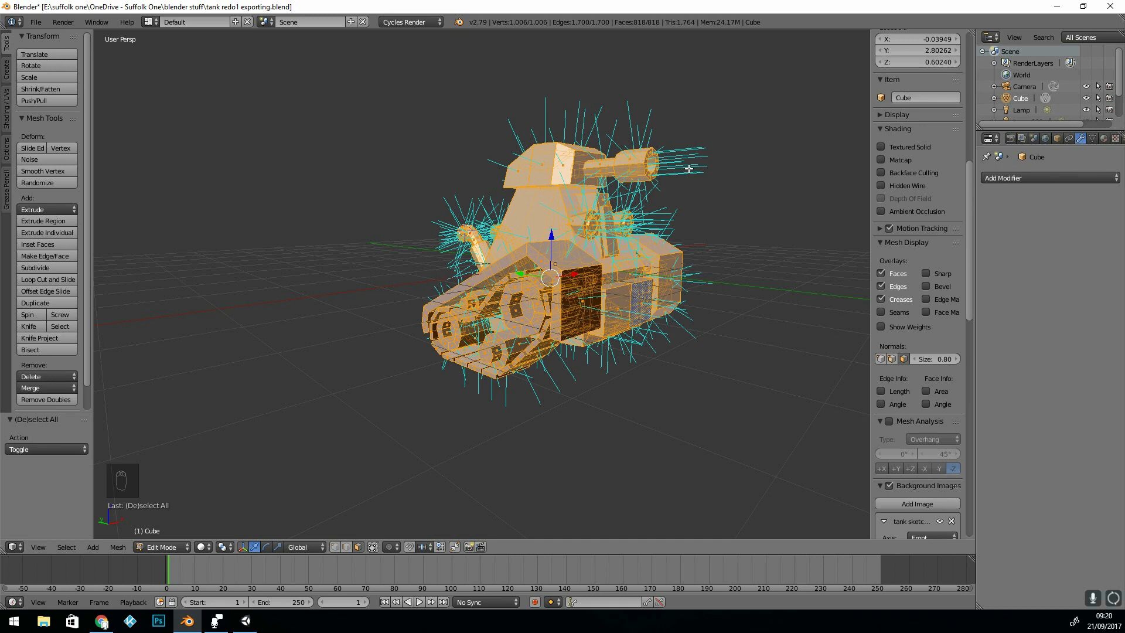
pyautogui.moveTo(305, 245)
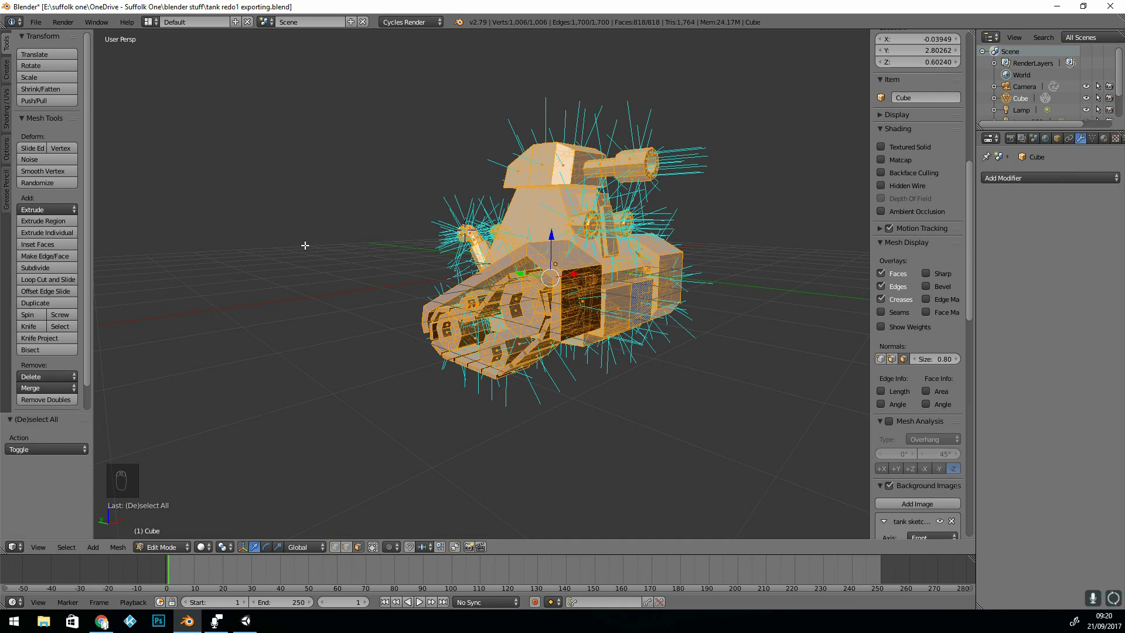
pyautogui.moveTo(7, 115)
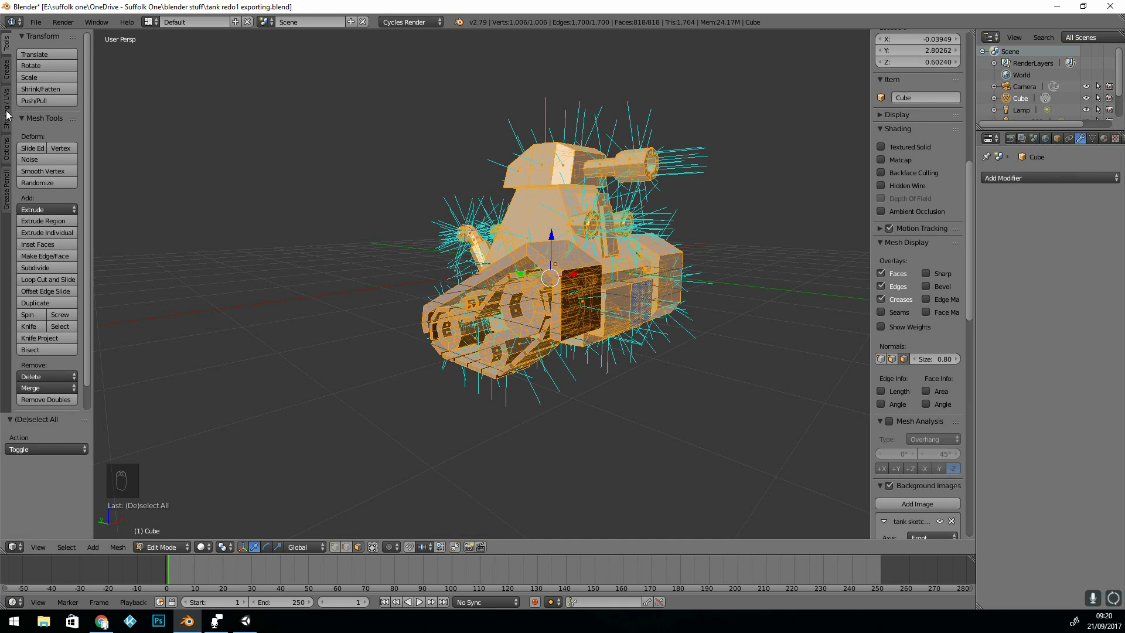
pyautogui.click(7, 105)
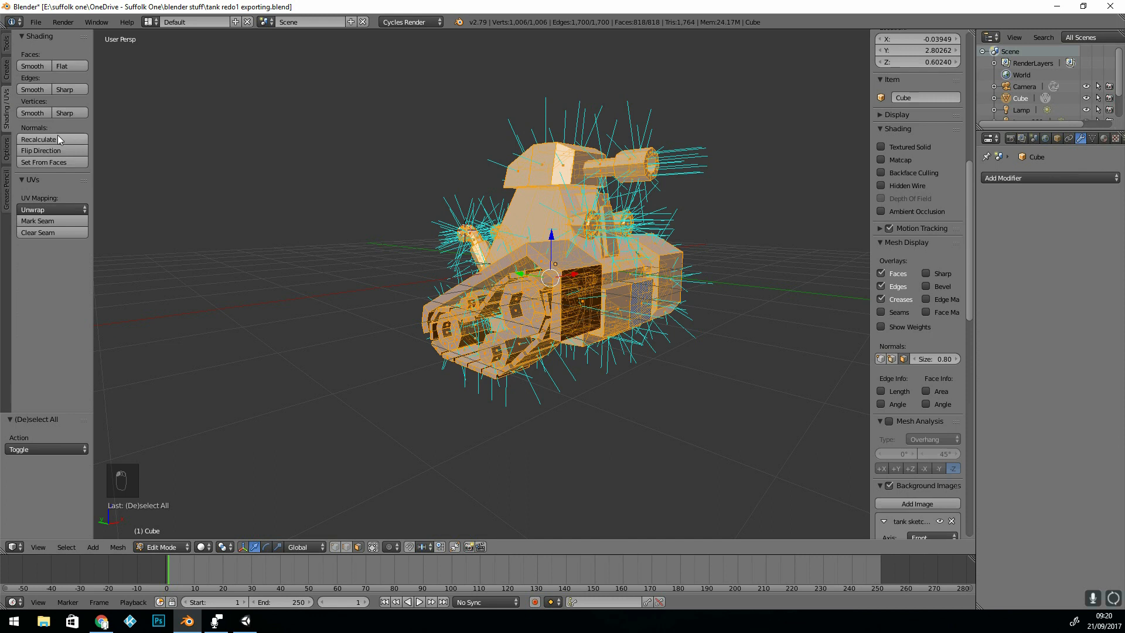
pyautogui.click(38, 139)
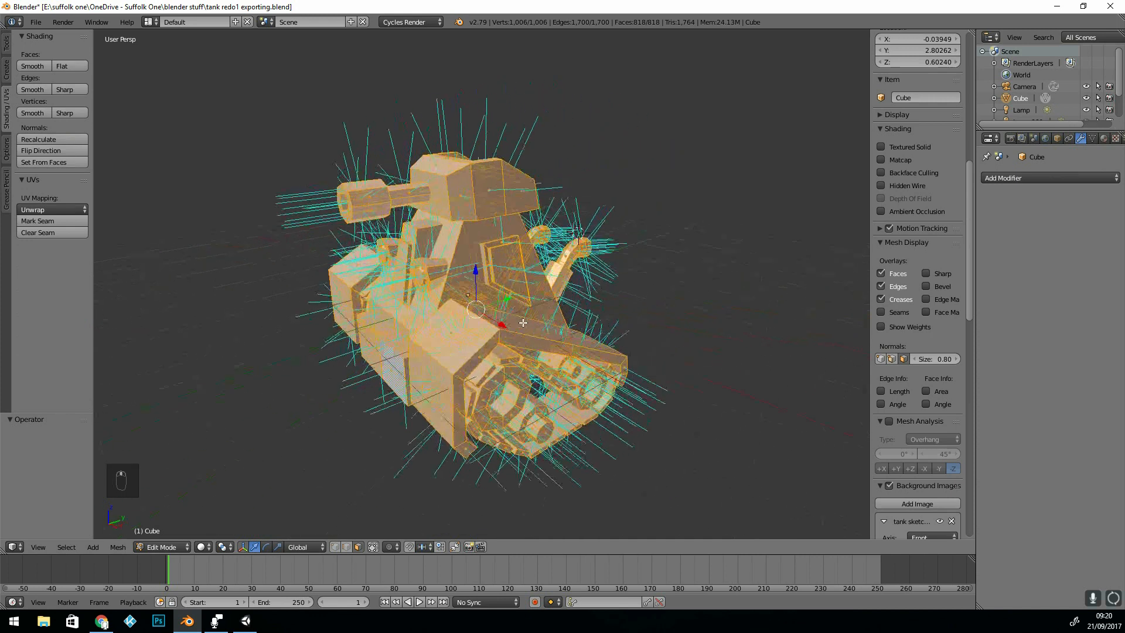
pyautogui.press('Tab')
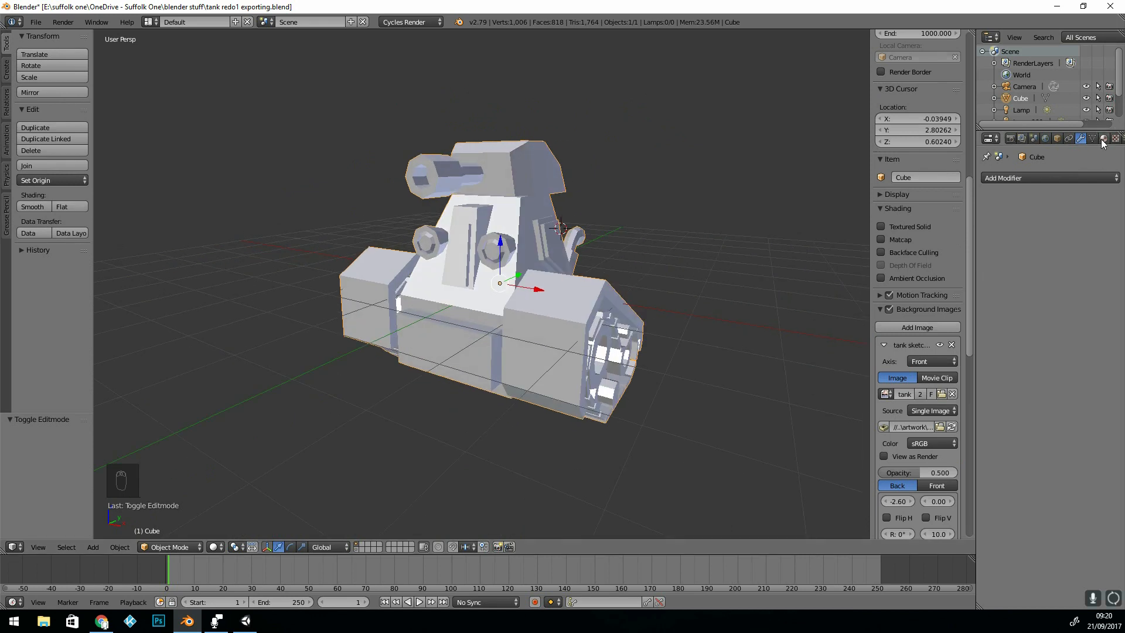
# Step: Show the tank's material settings and switch viewport shading back to Material
pyautogui.click(1116, 138)
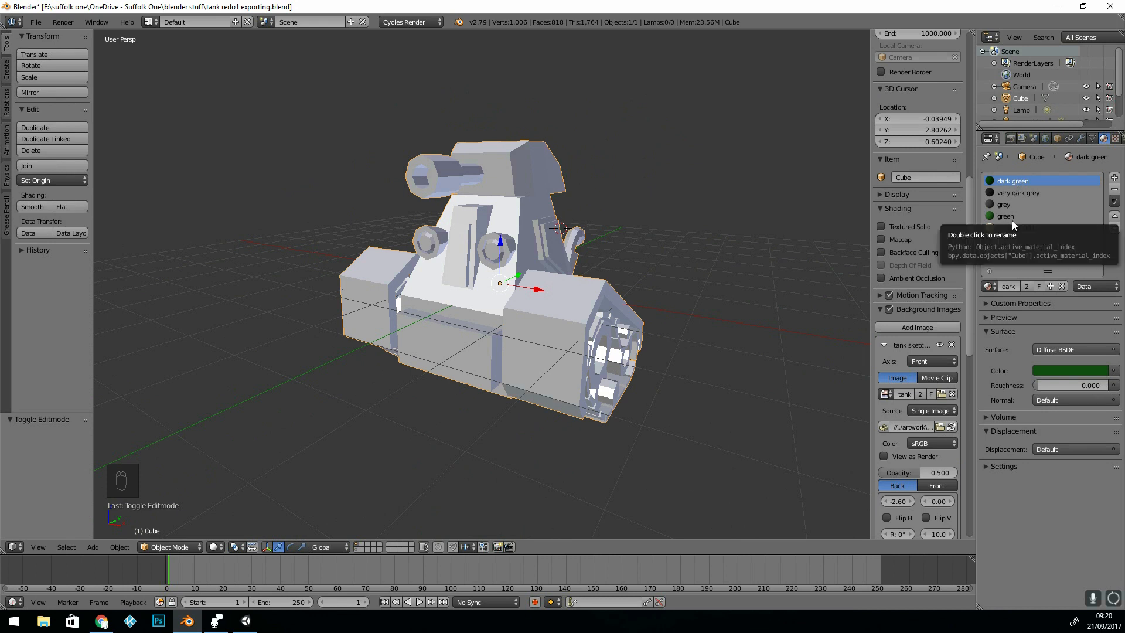
pyautogui.click(217, 547)
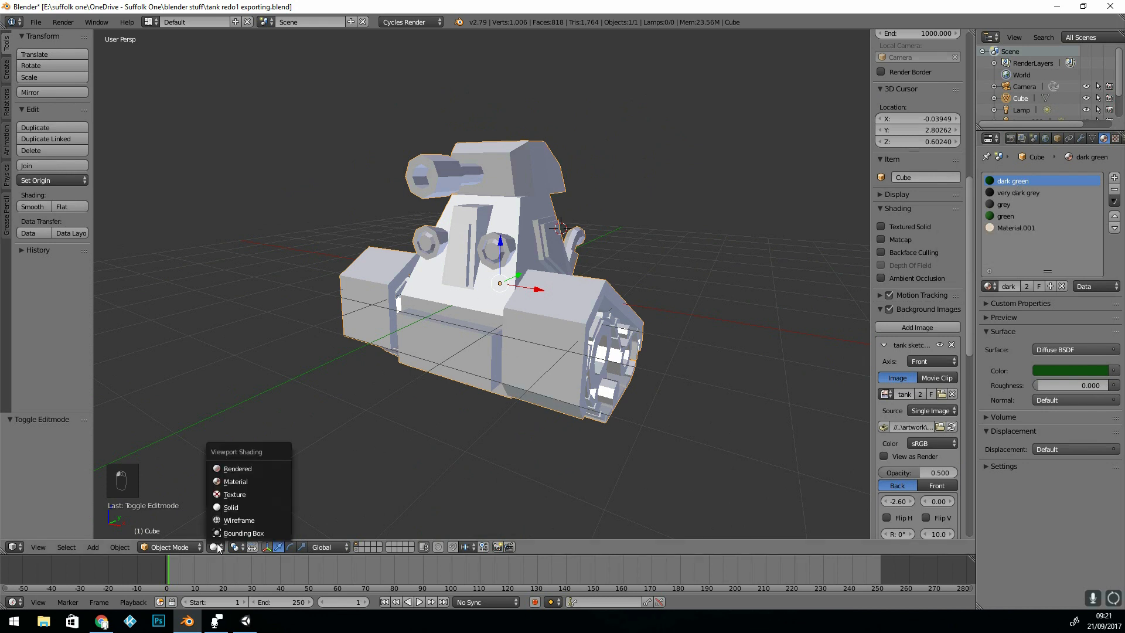
pyautogui.click(236, 482)
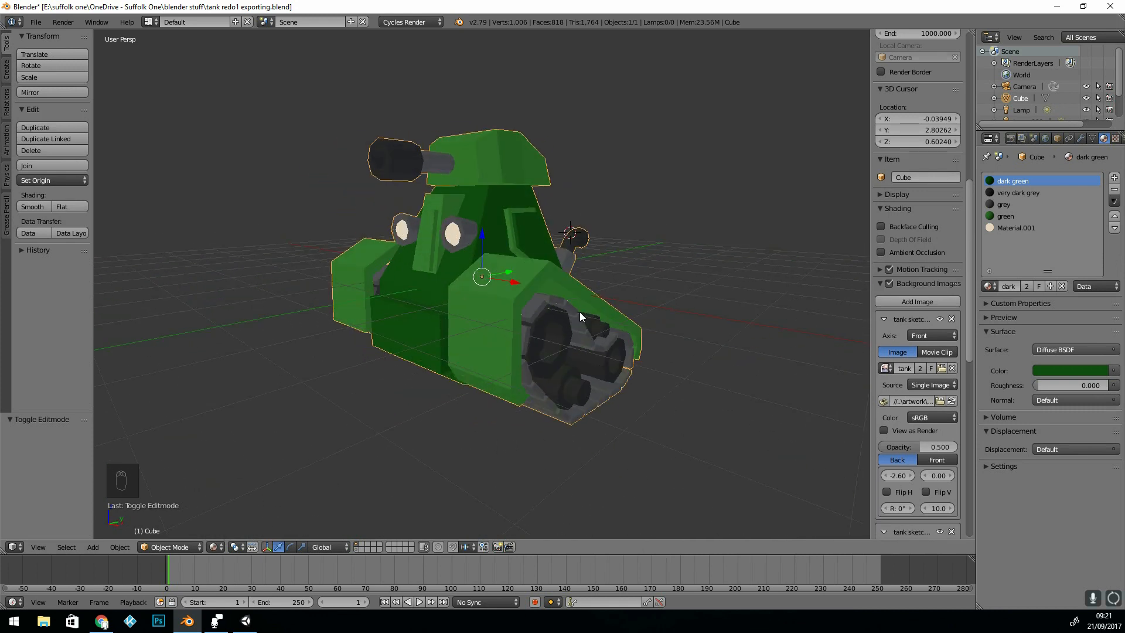
pyautogui.click(34, 21)
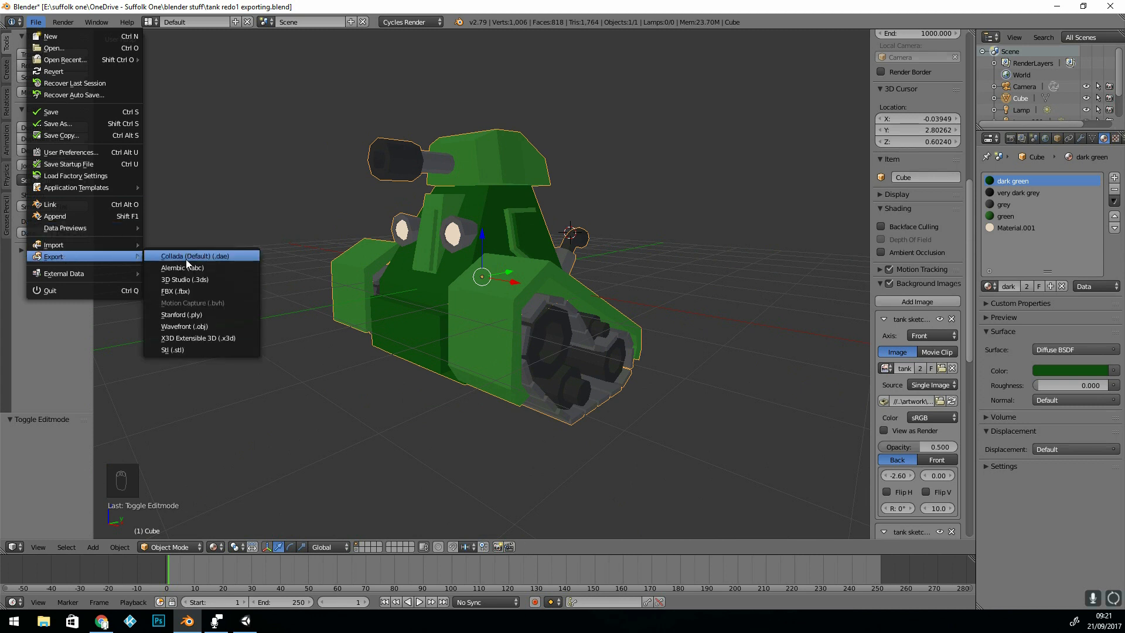
pyautogui.moveTo(175, 290)
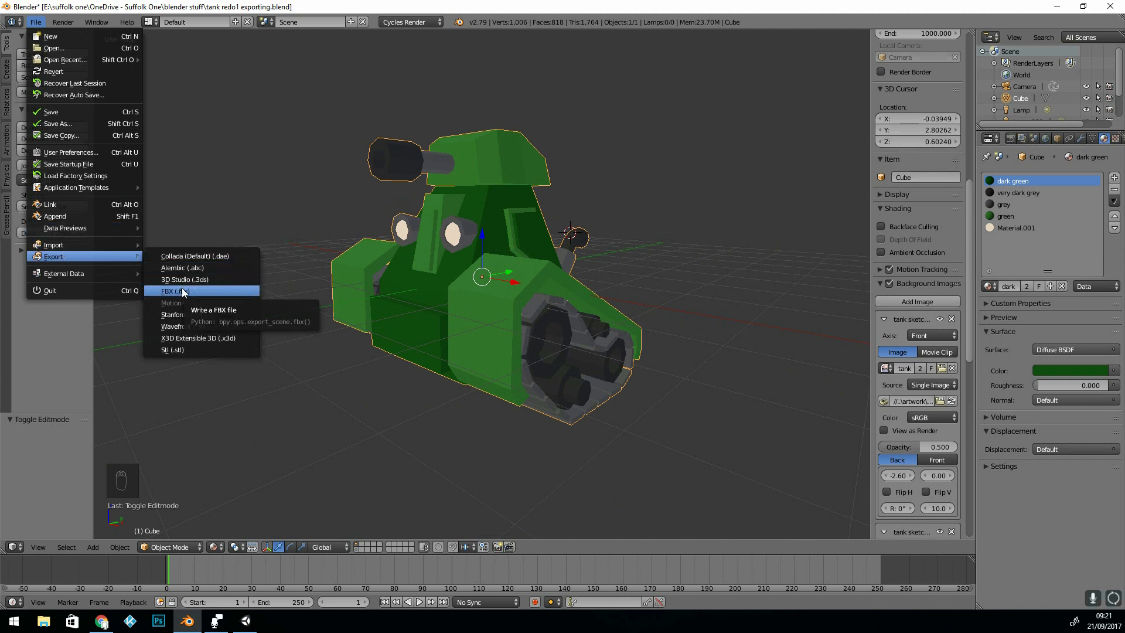
# Step: Export the selected tank as TANK for simple export.fbx and switch to Unity
pyautogui.click(174, 290)
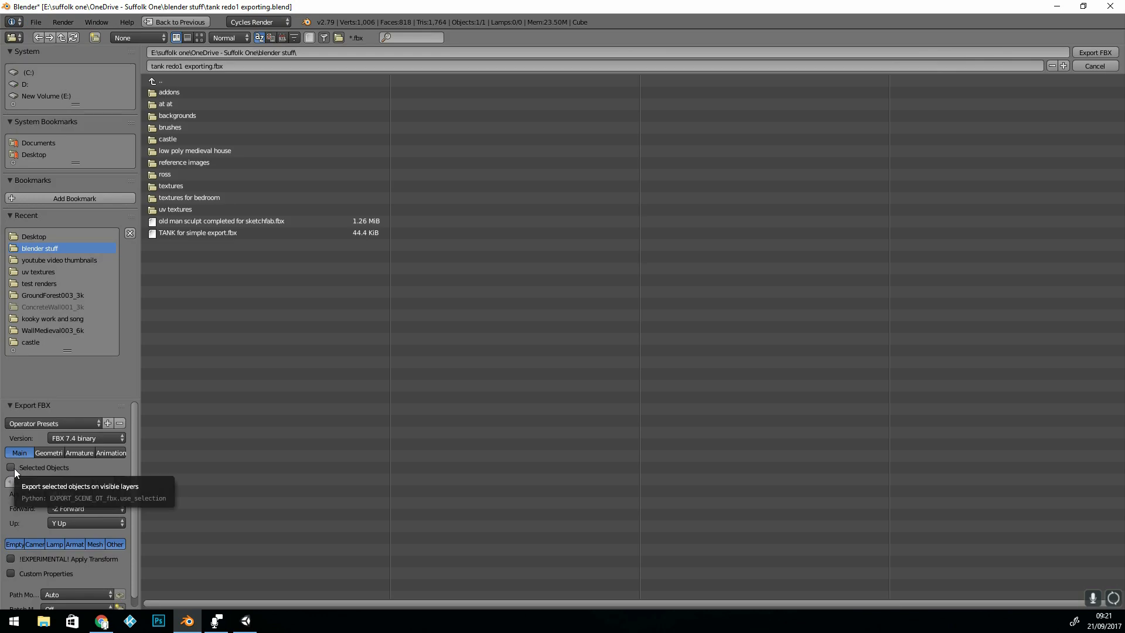
pyautogui.click(196, 232)
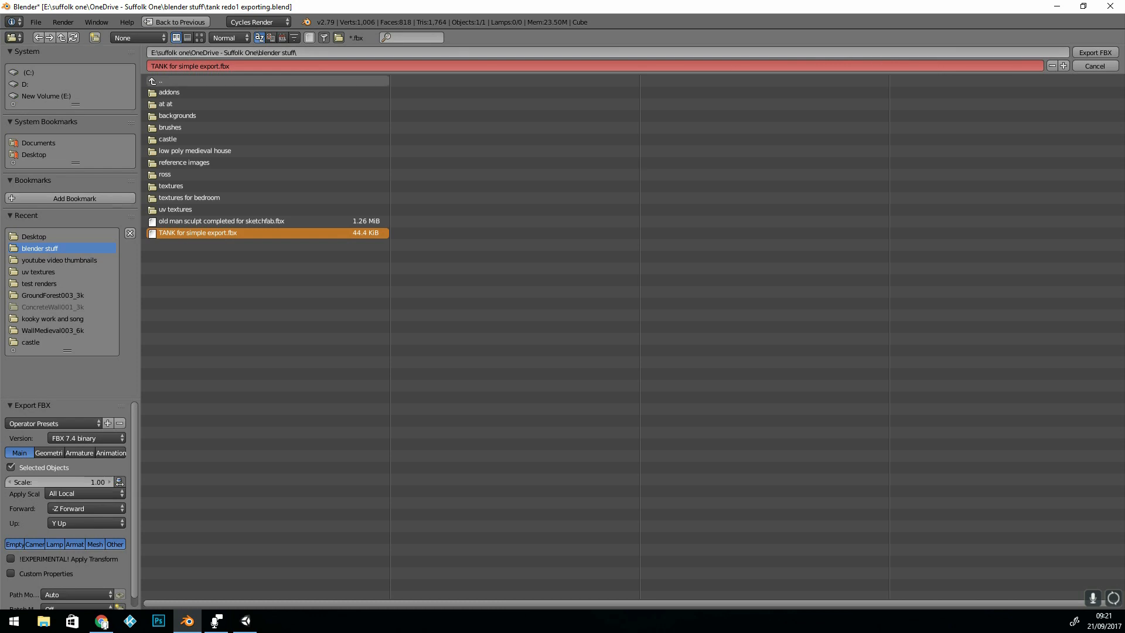
pyautogui.click(1094, 52)
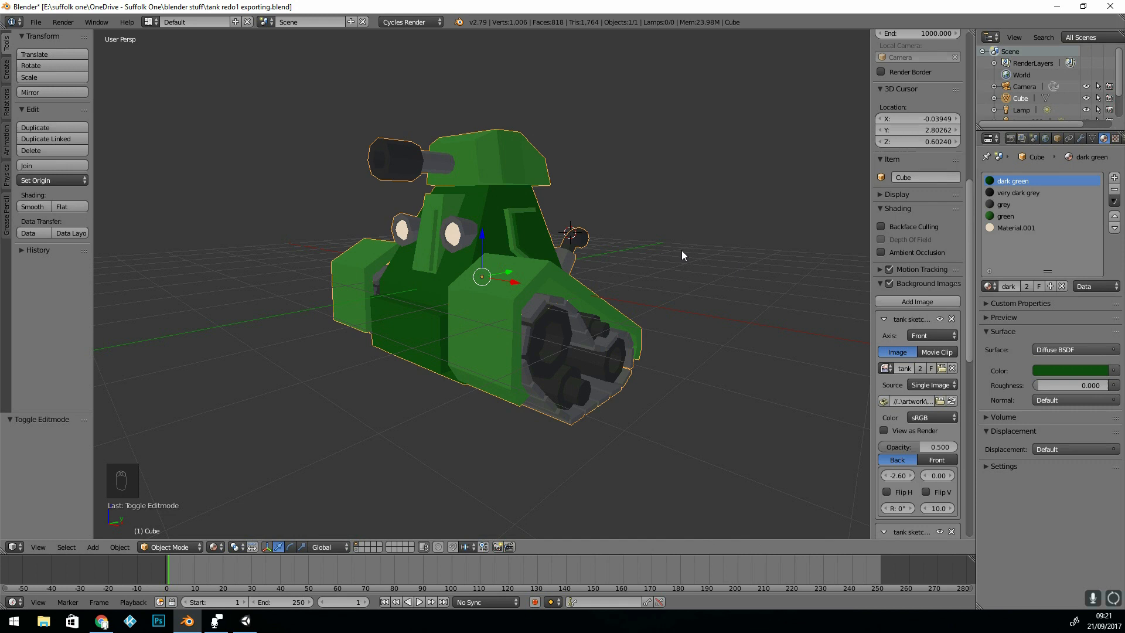
pyautogui.click(215, 621)
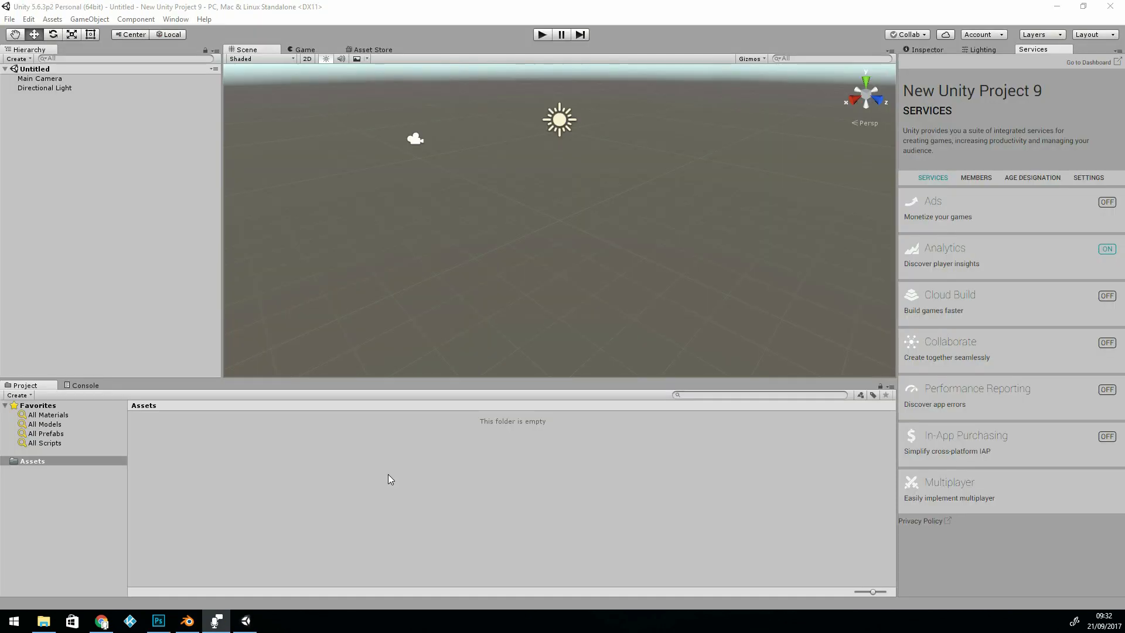
# Step: Import the tank test FBX into the Unity project's Assets
pyautogui.rightClick(390, 479)
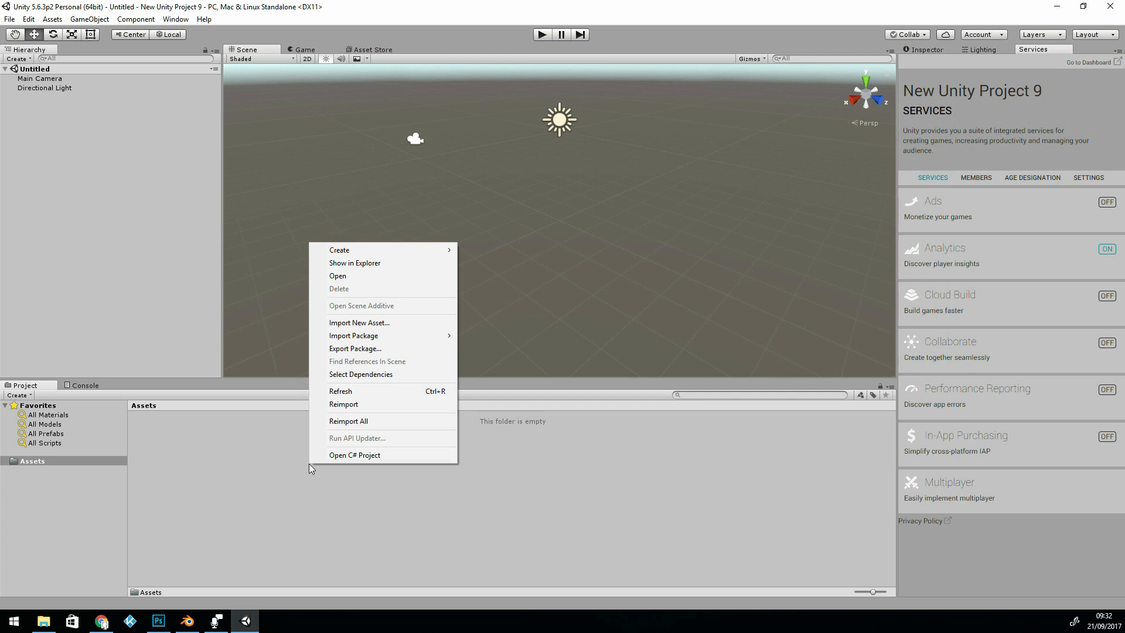
pyautogui.moveTo(183, 480)
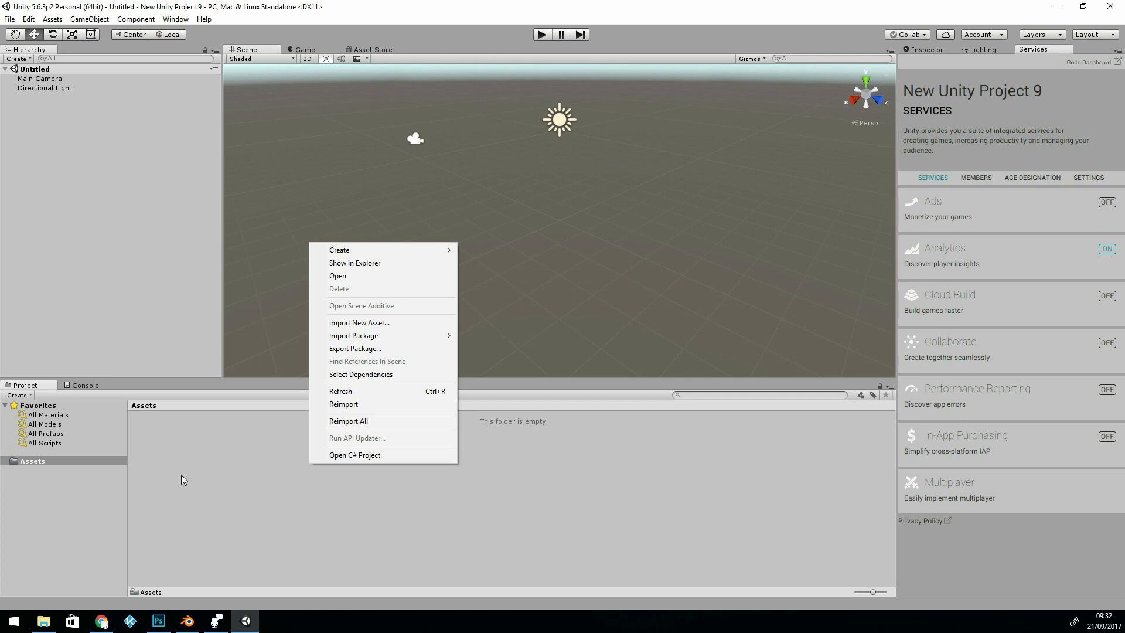
pyautogui.click(360, 322)
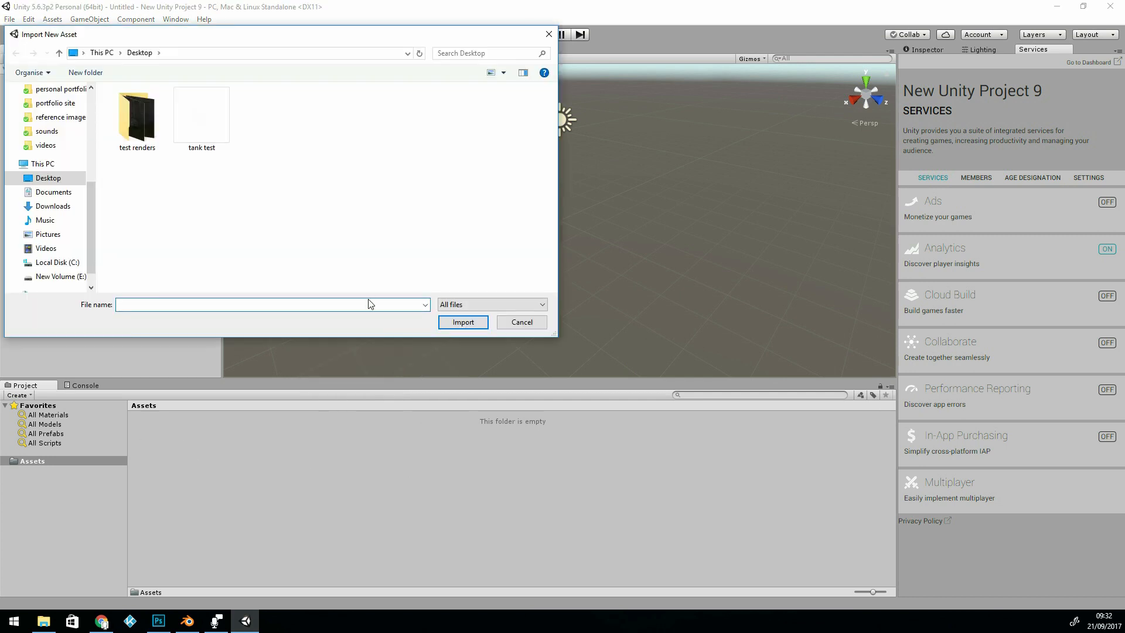
pyautogui.click(200, 115)
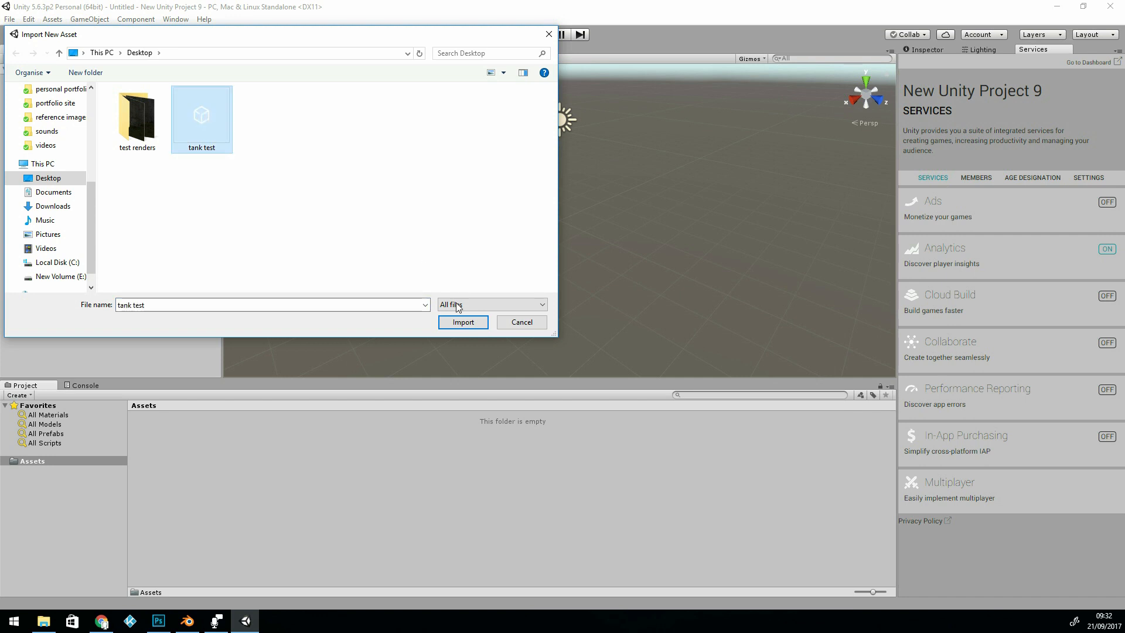
pyautogui.click(462, 321)
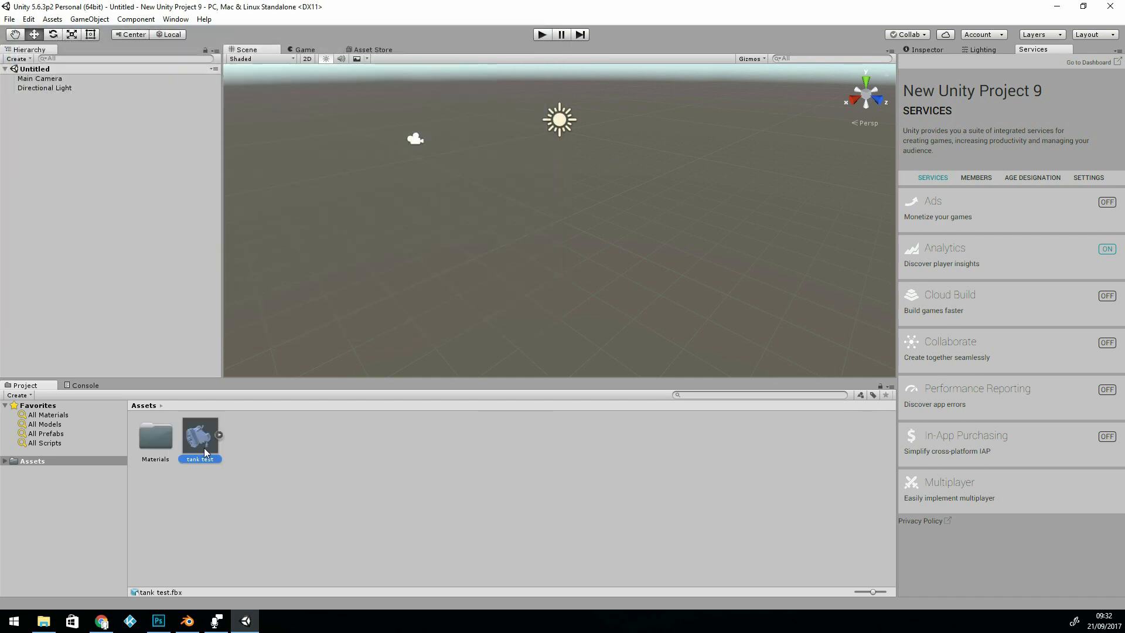
# Step: Drag the tank test model from Assets into the Unity scene
pyautogui.moveTo(199, 433); pyautogui.dragTo(560, 216)
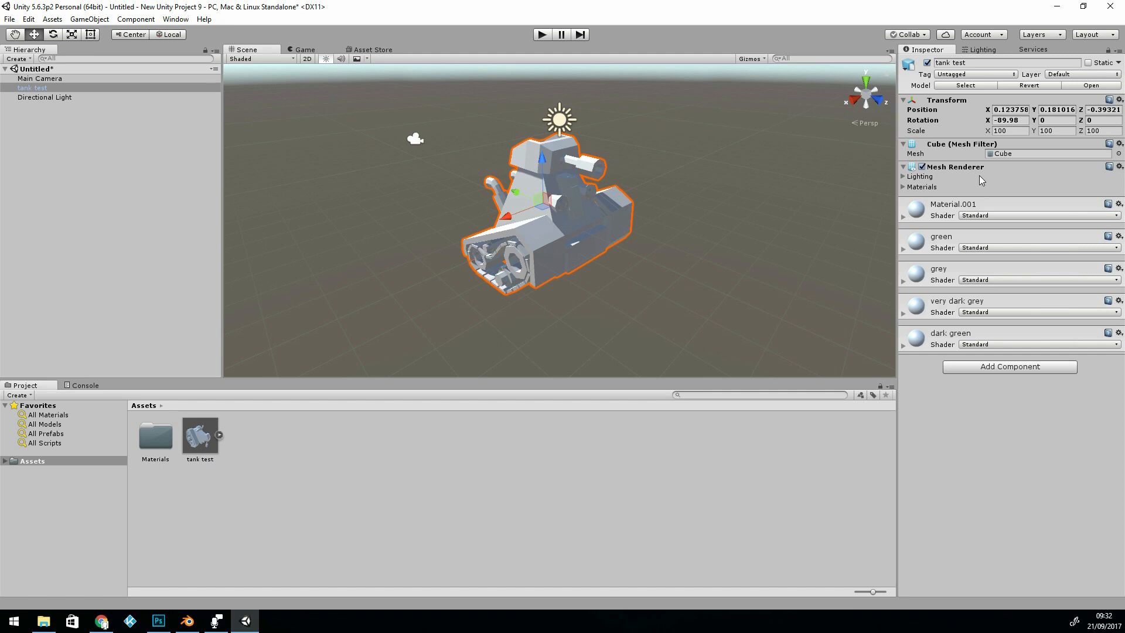
pyautogui.moveTo(986, 185)
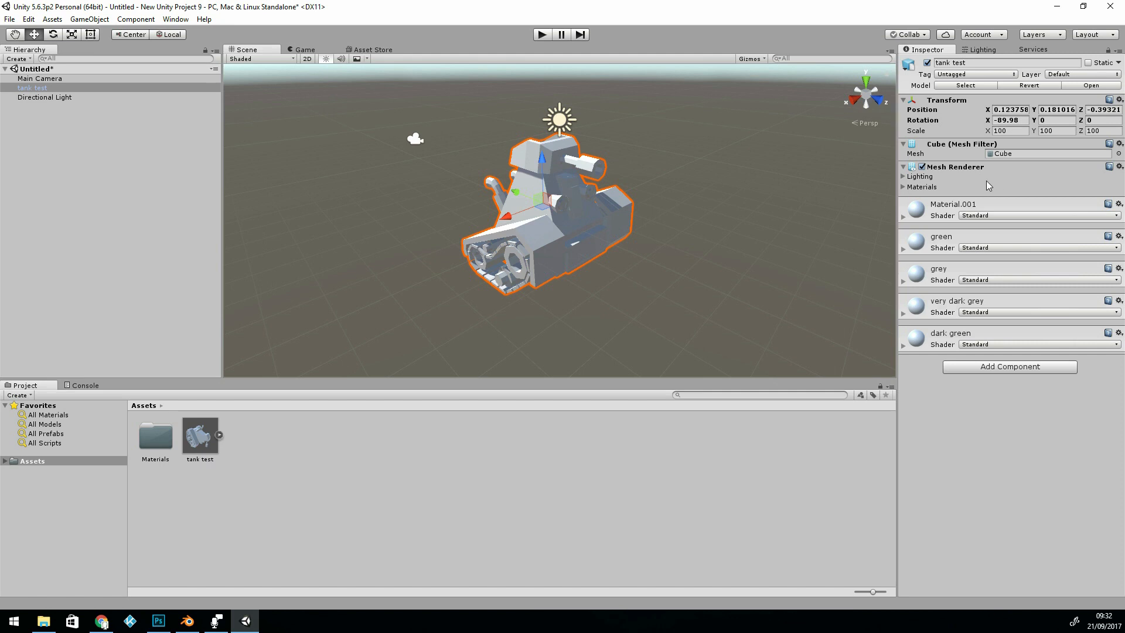
pyautogui.moveTo(959, 283)
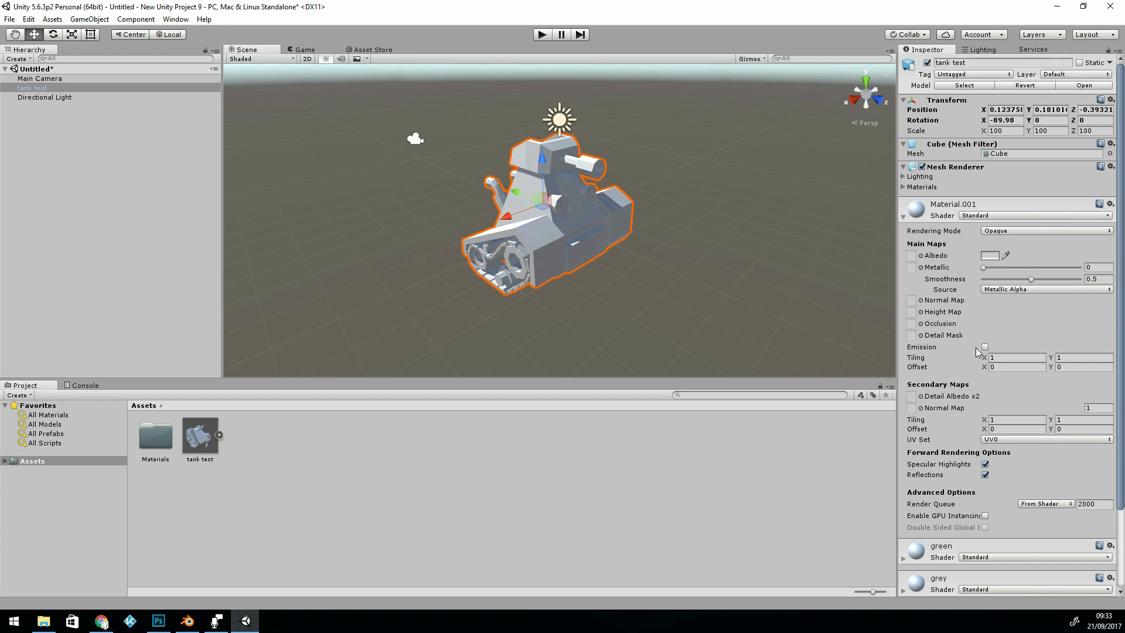
# Step: Enable emission on Material.001 with a pale cream glow colour and collapse it
pyautogui.click(985, 346)
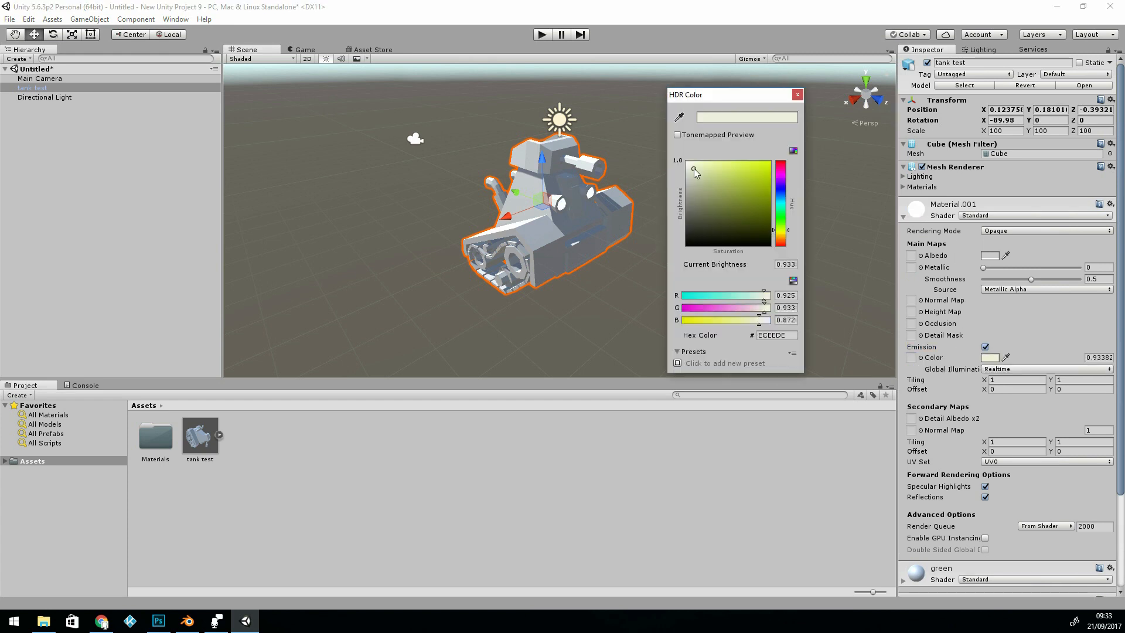
pyautogui.click(693, 167)
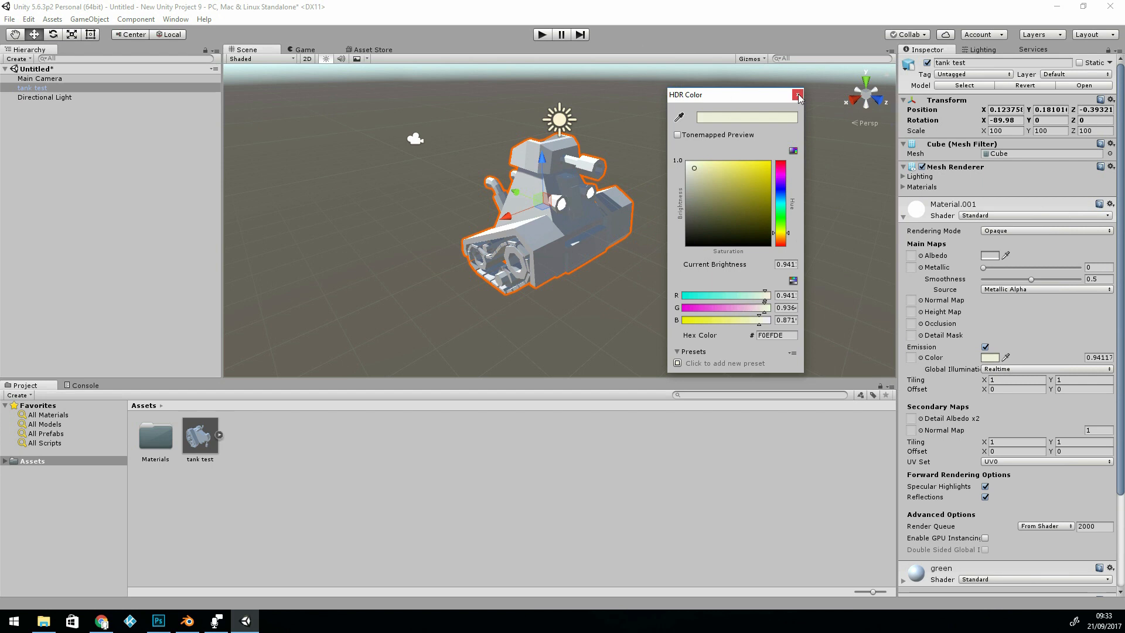
pyautogui.click(796, 94)
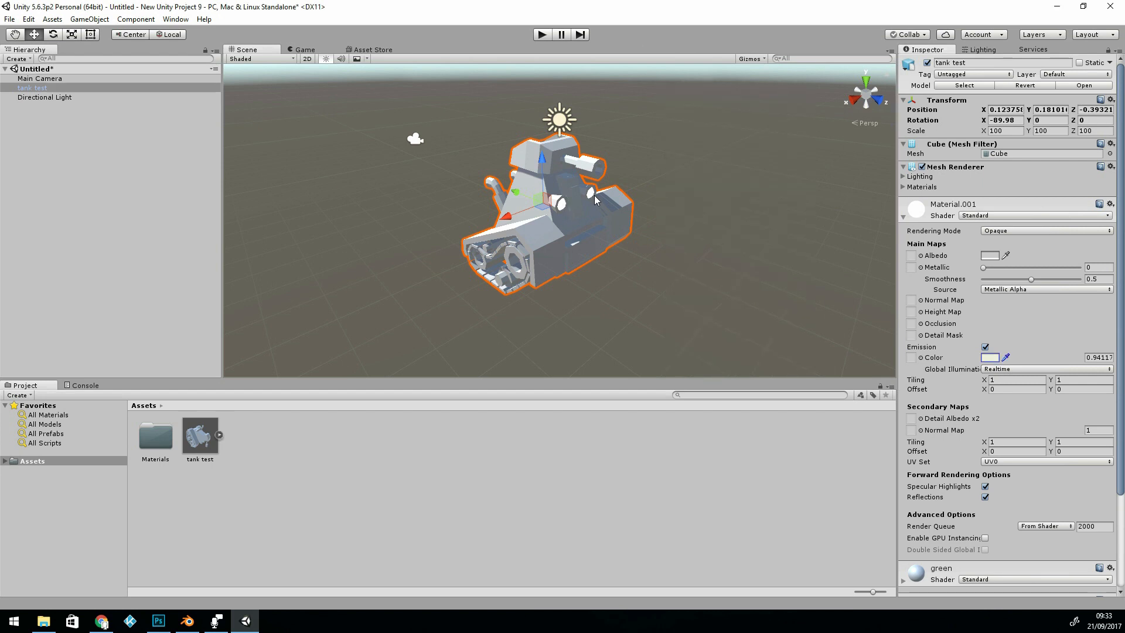
pyautogui.moveTo(622, 167)
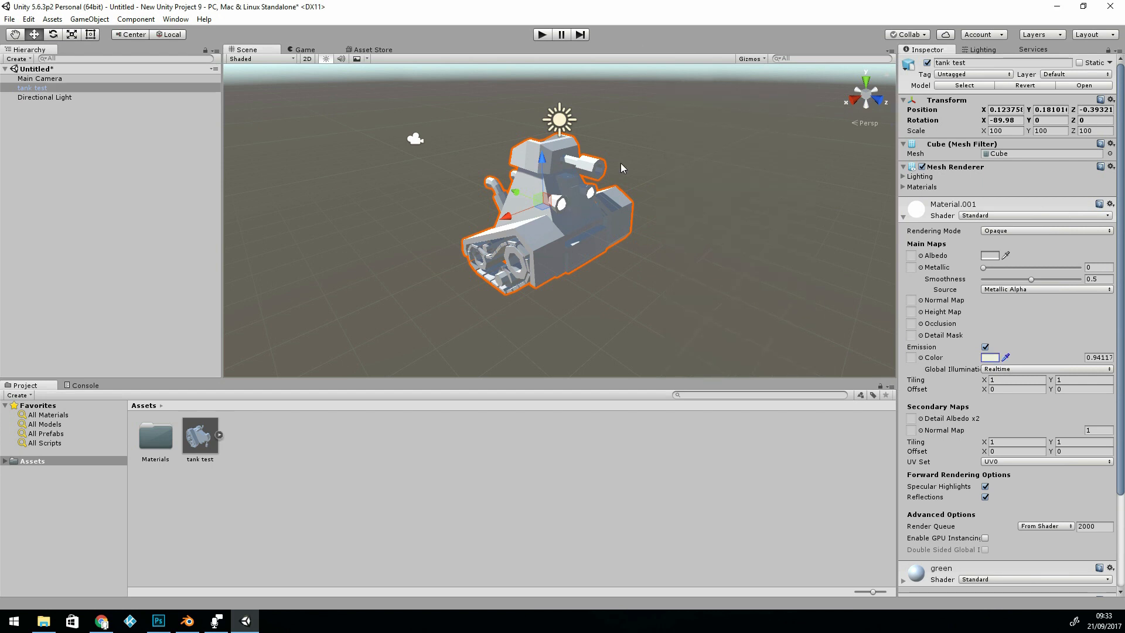
pyautogui.click(903, 204)
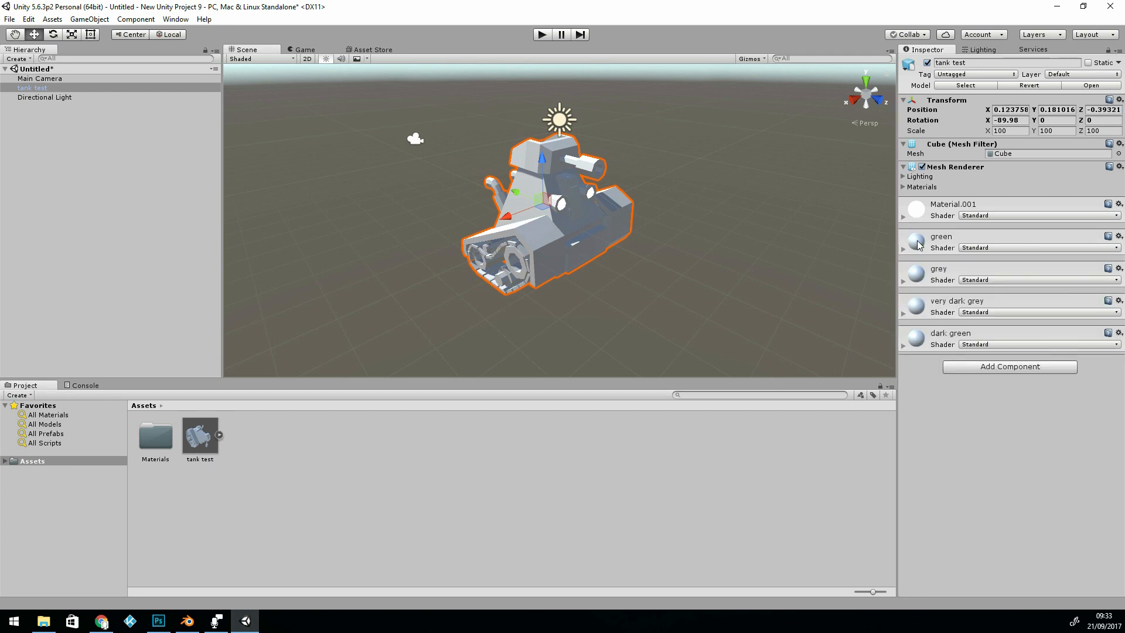